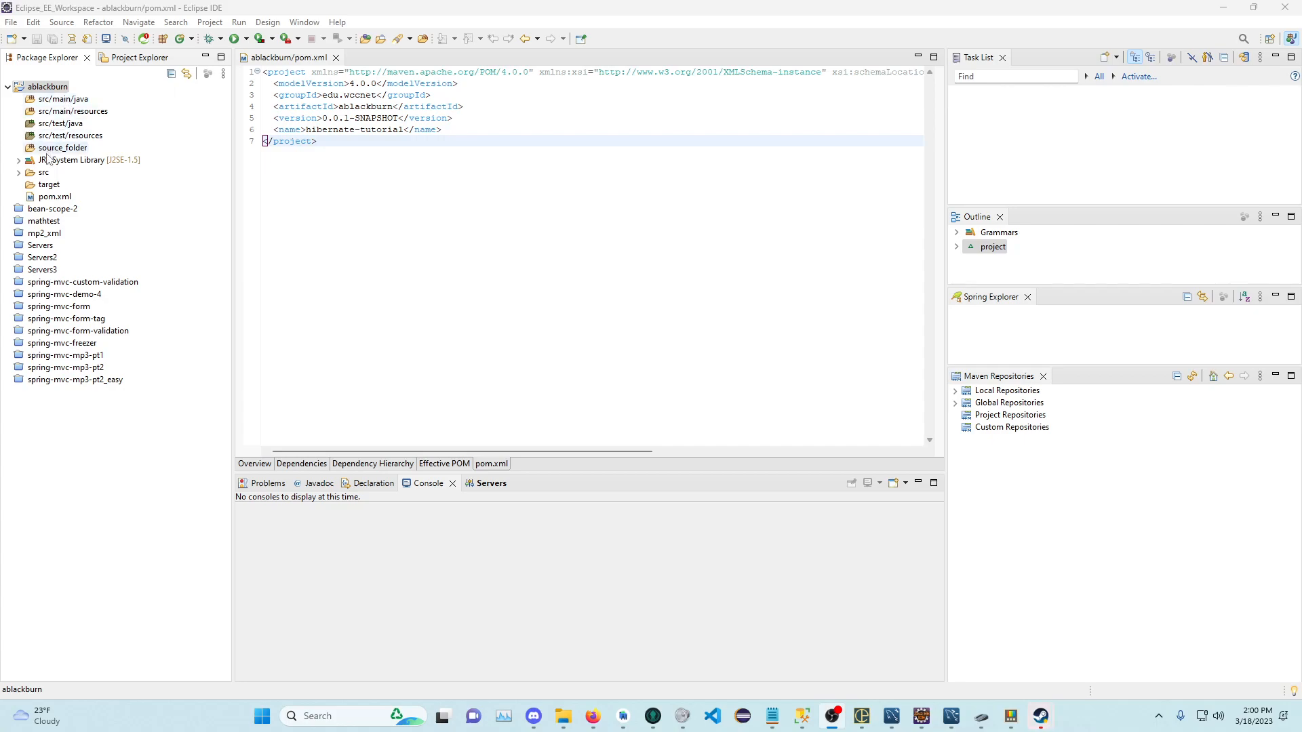
Step: Briefly bring up and dismiss the Add Dependency dialog for the ablackburn project
click(64, 148)
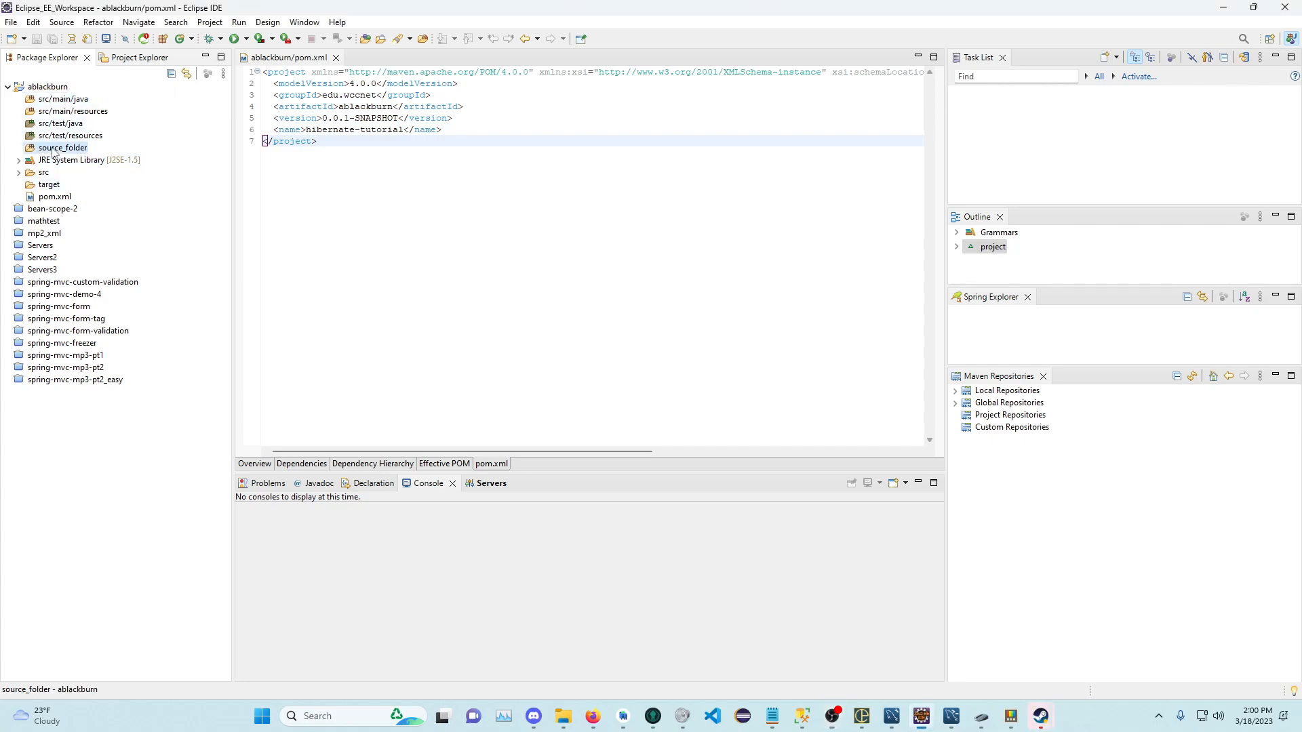
right_click(46, 87)
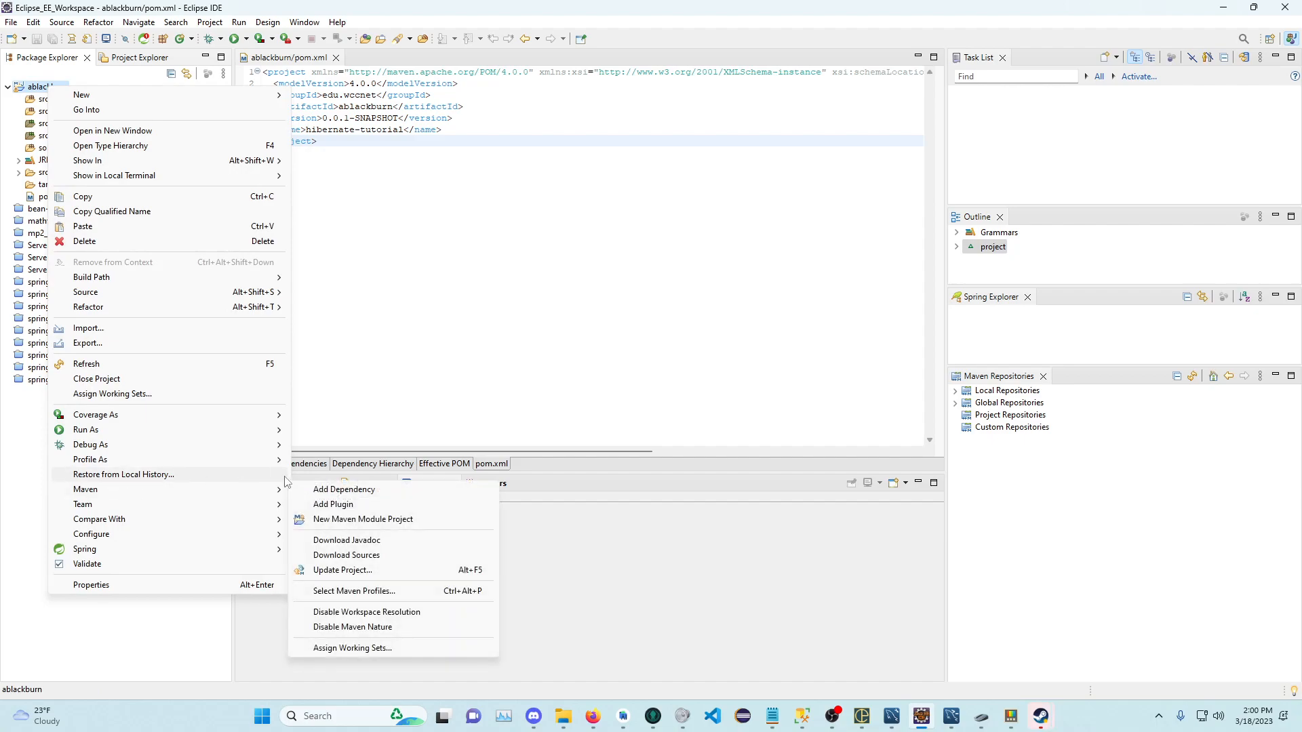
click(343, 490)
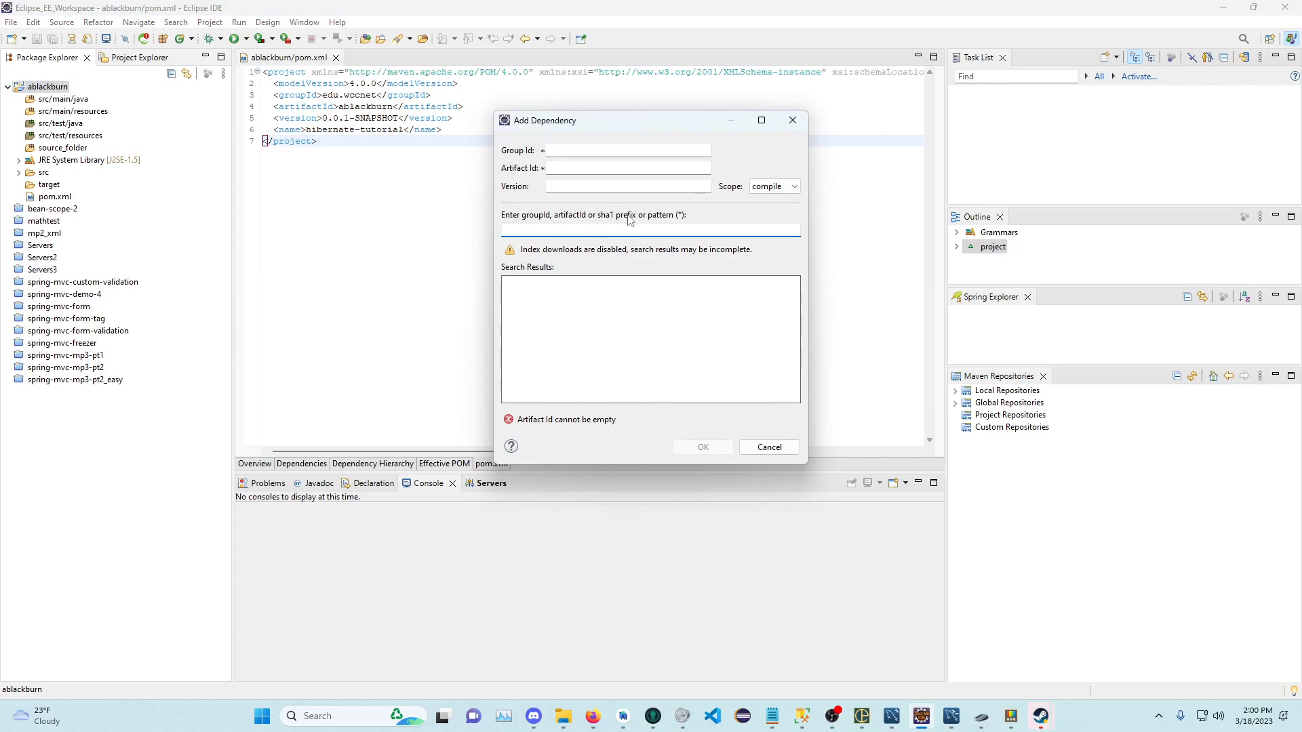
mouse_move(647, 390)
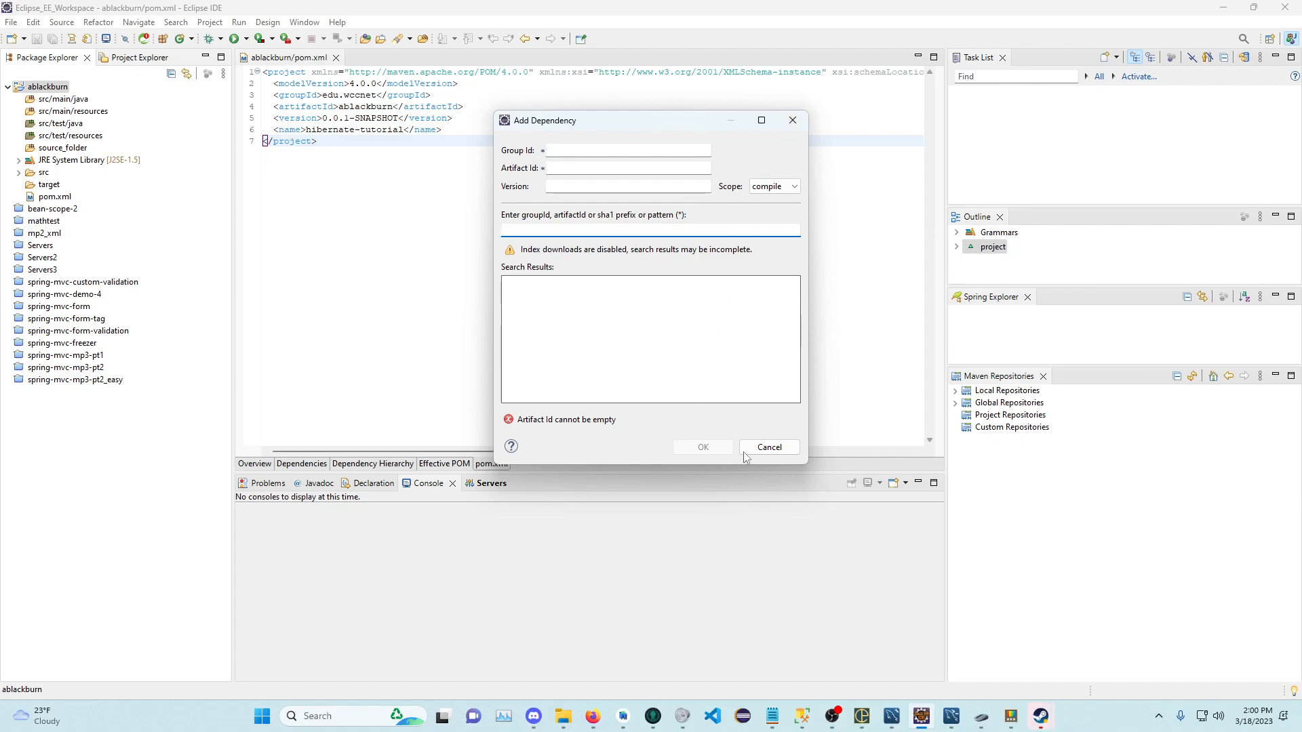
click(767, 446)
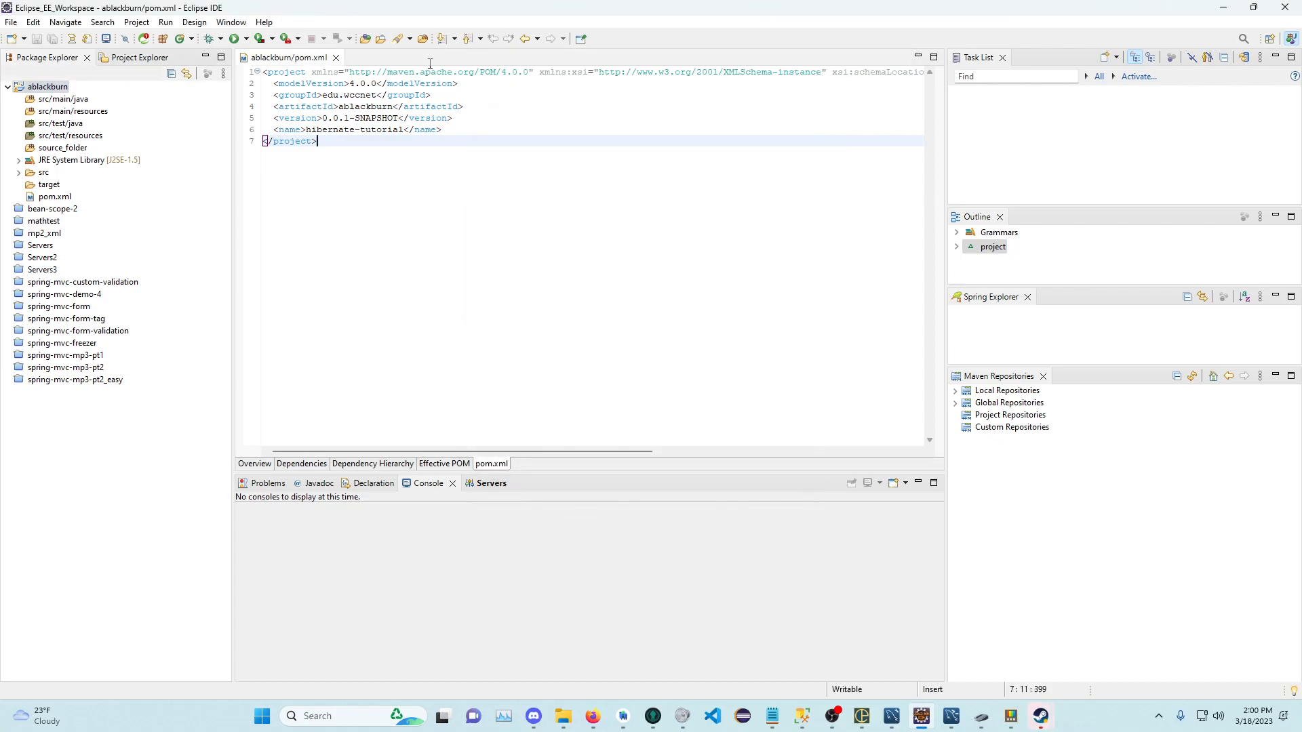
click(231, 22)
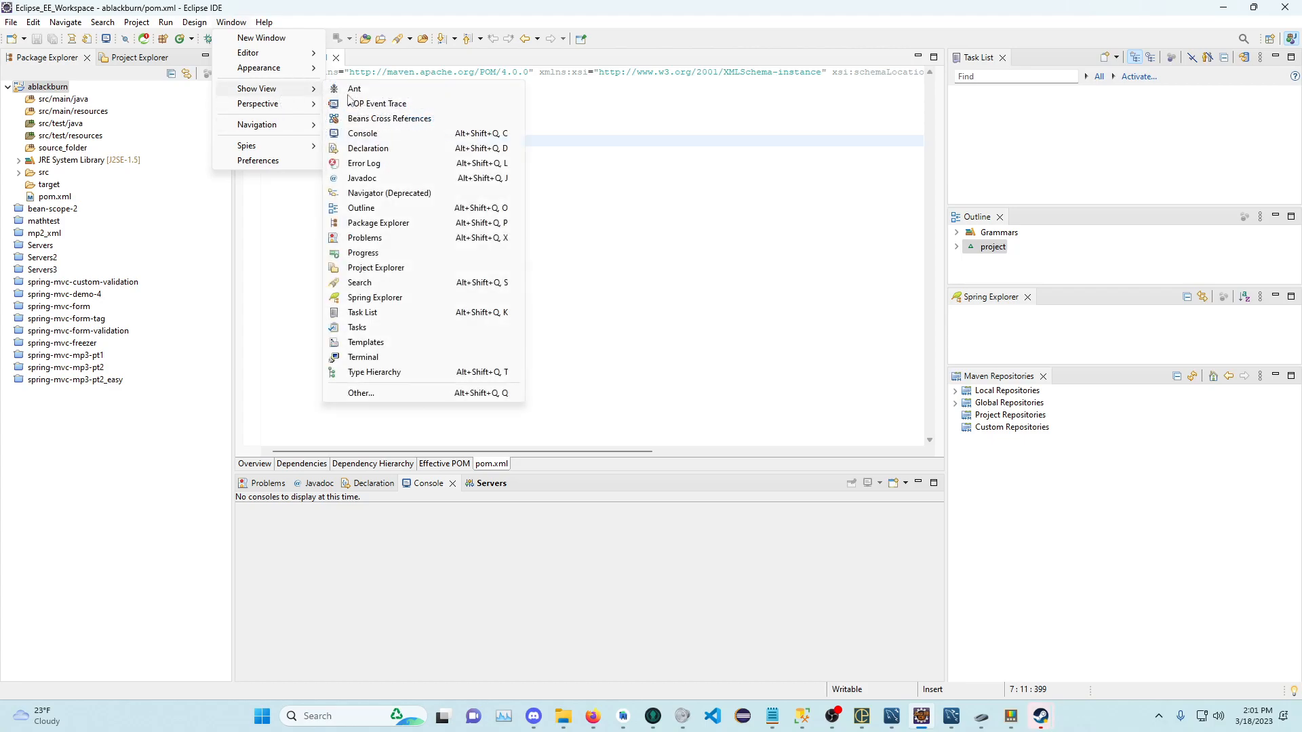
Step: Show the Maven Repositories view from the full list of available views
click(361, 394)
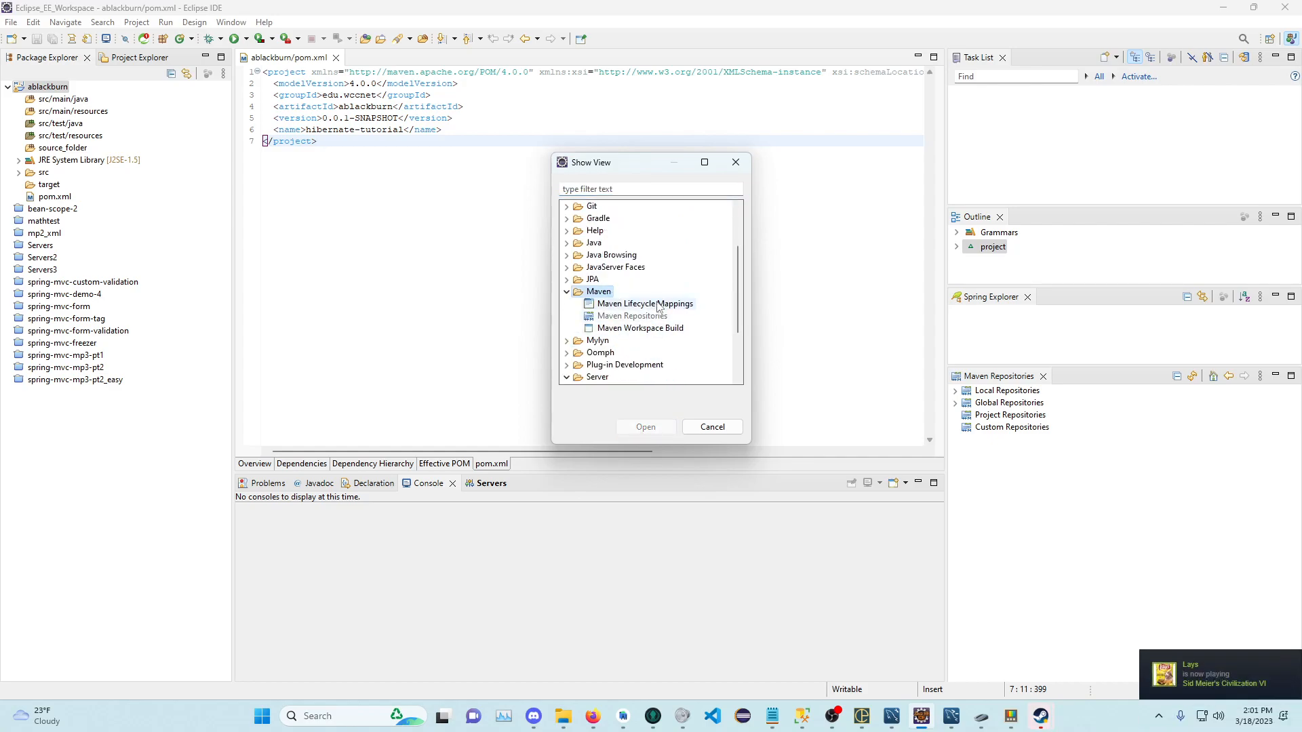
click(630, 316)
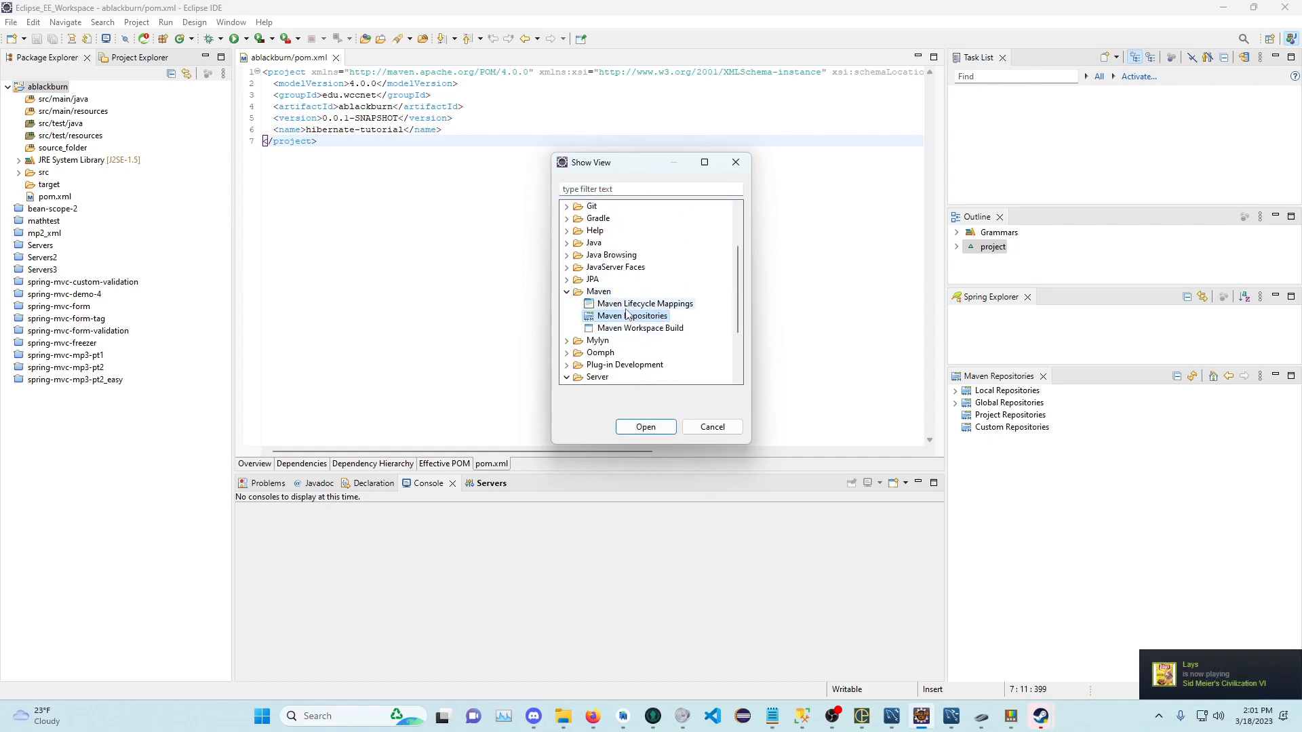
click(645, 426)
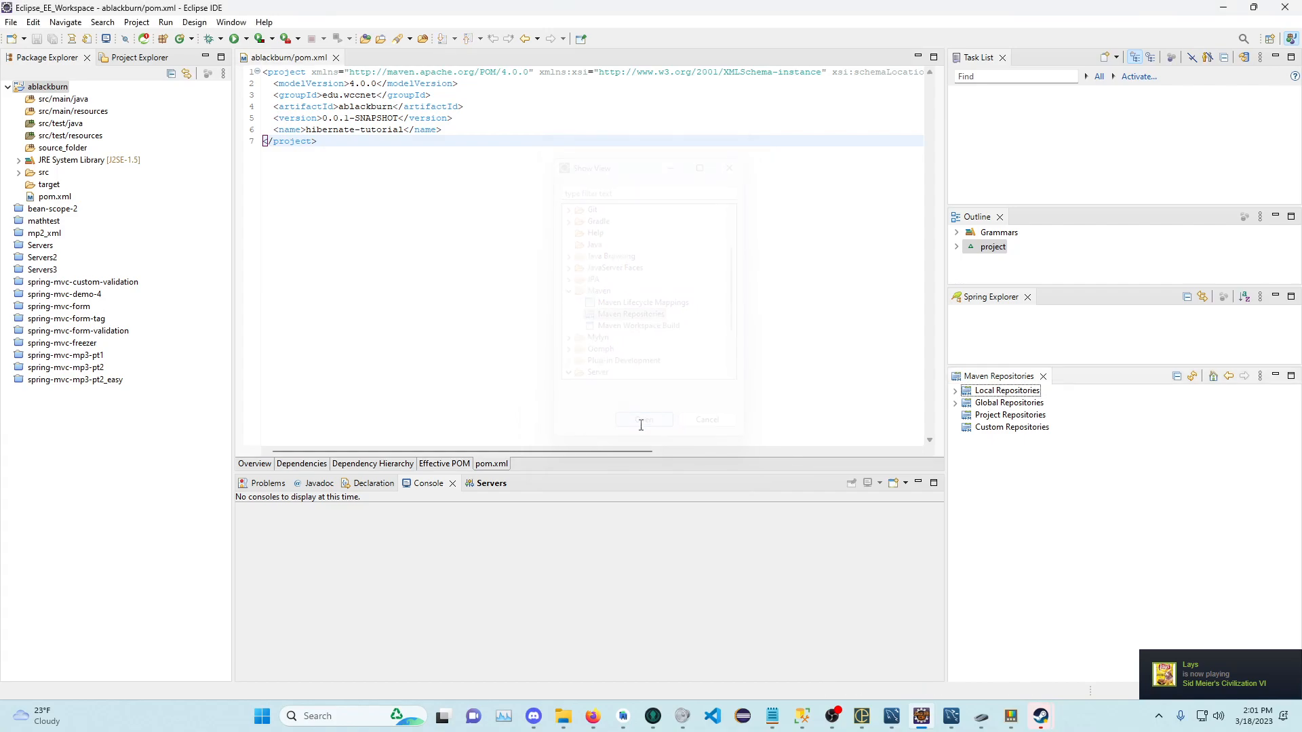
click(642, 419)
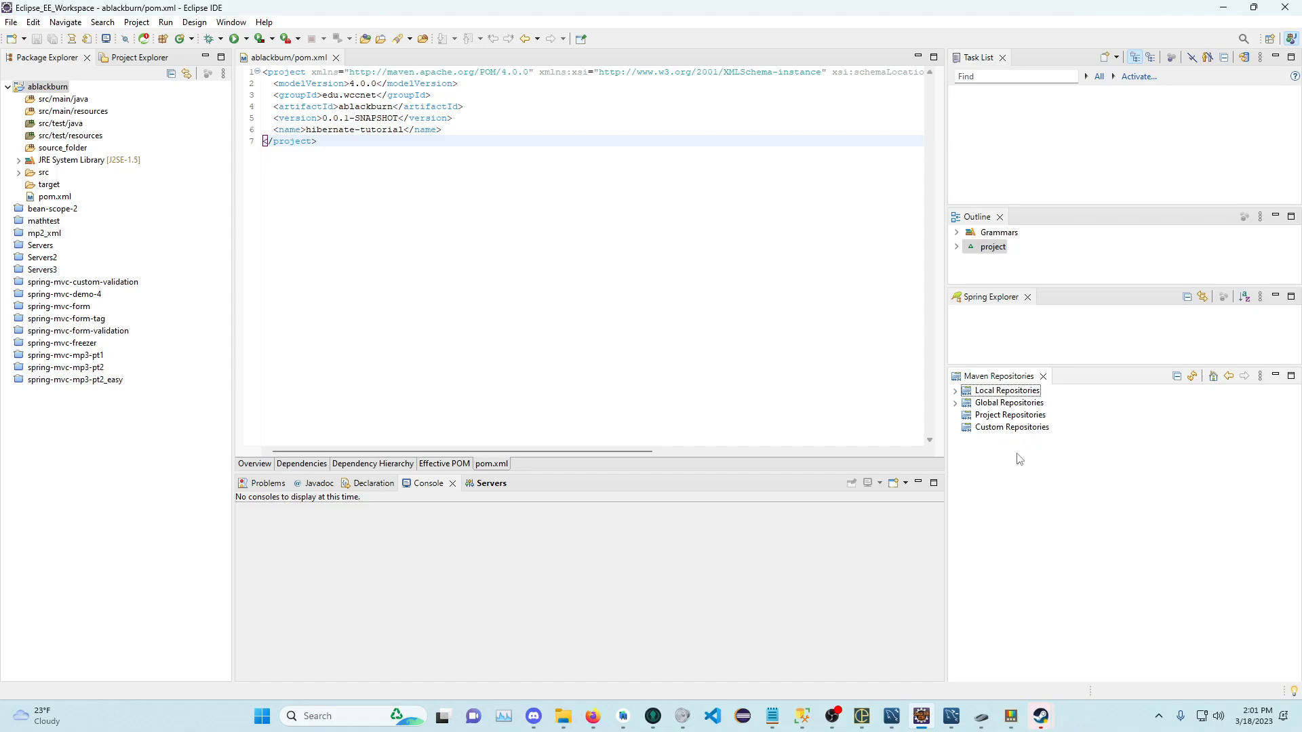
Step: Go into Global Repositories to show central and bring up its Rebuild Index action
right_click(1007, 402)
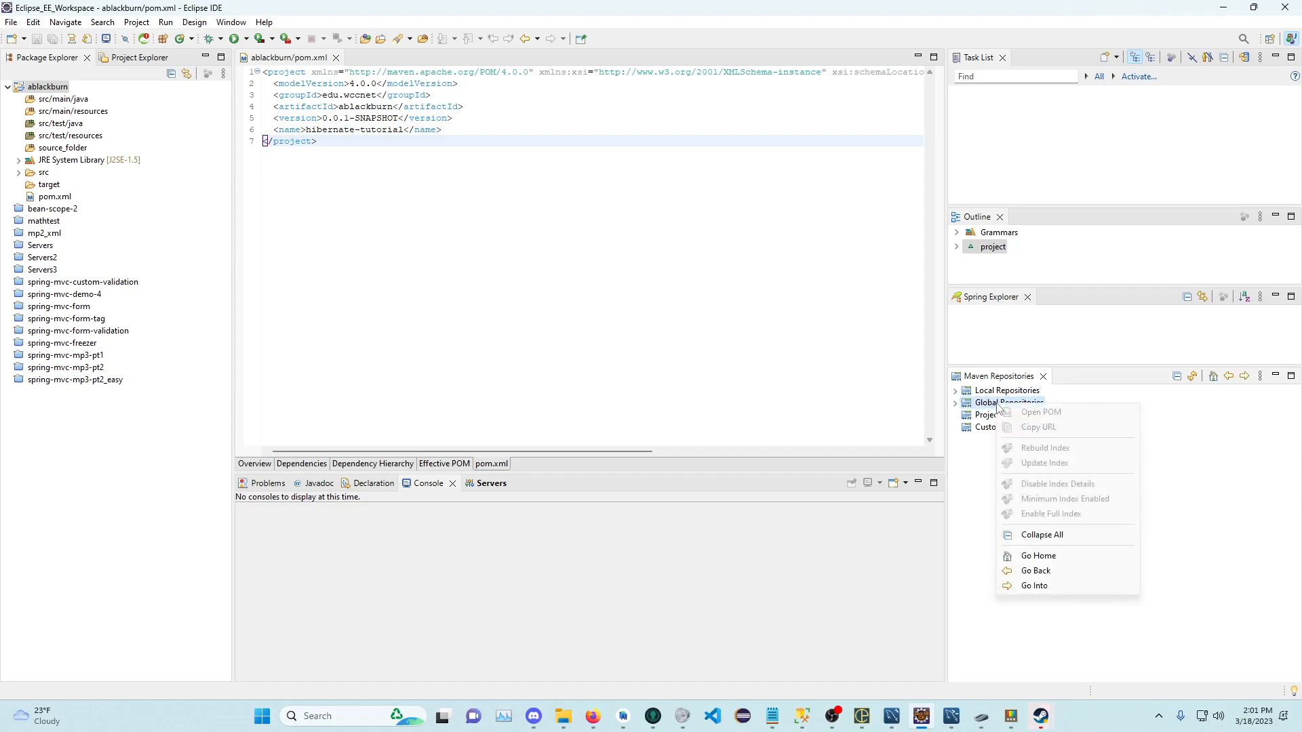
click(1034, 585)
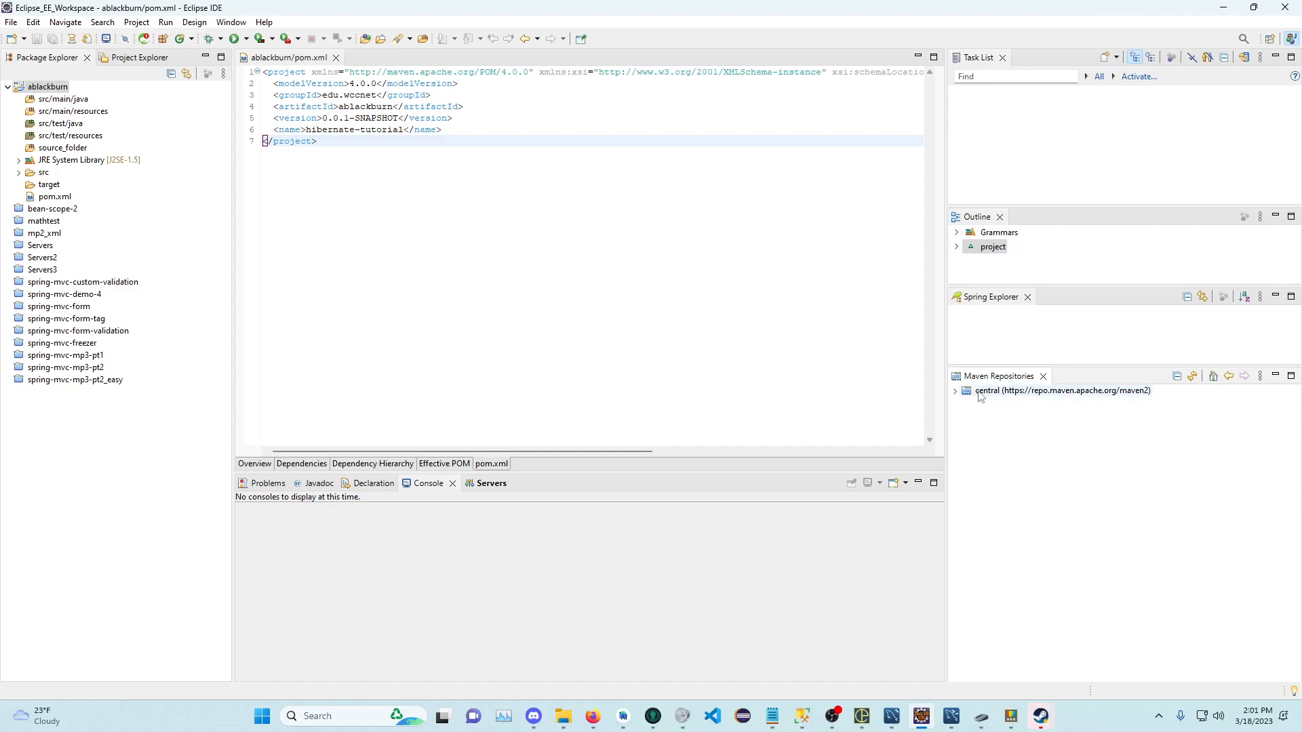
right_click(1063, 391)
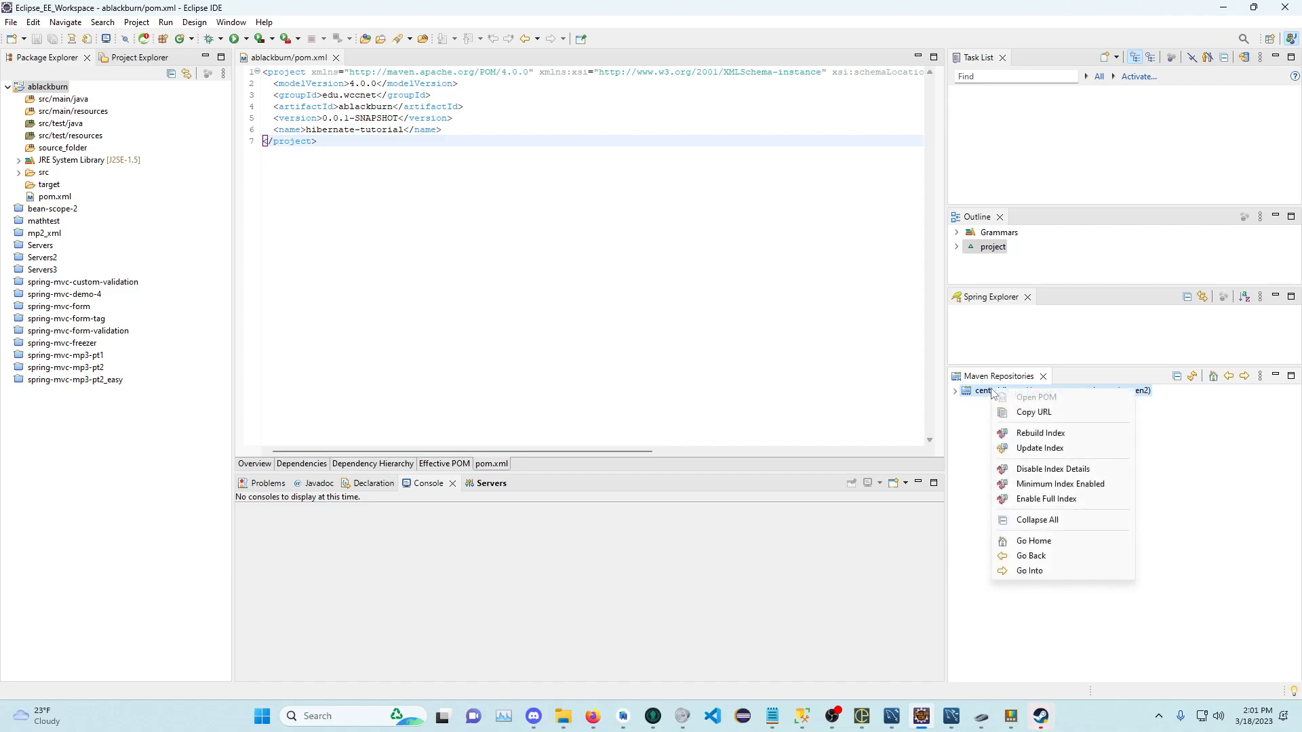
mouse_move(1040, 432)
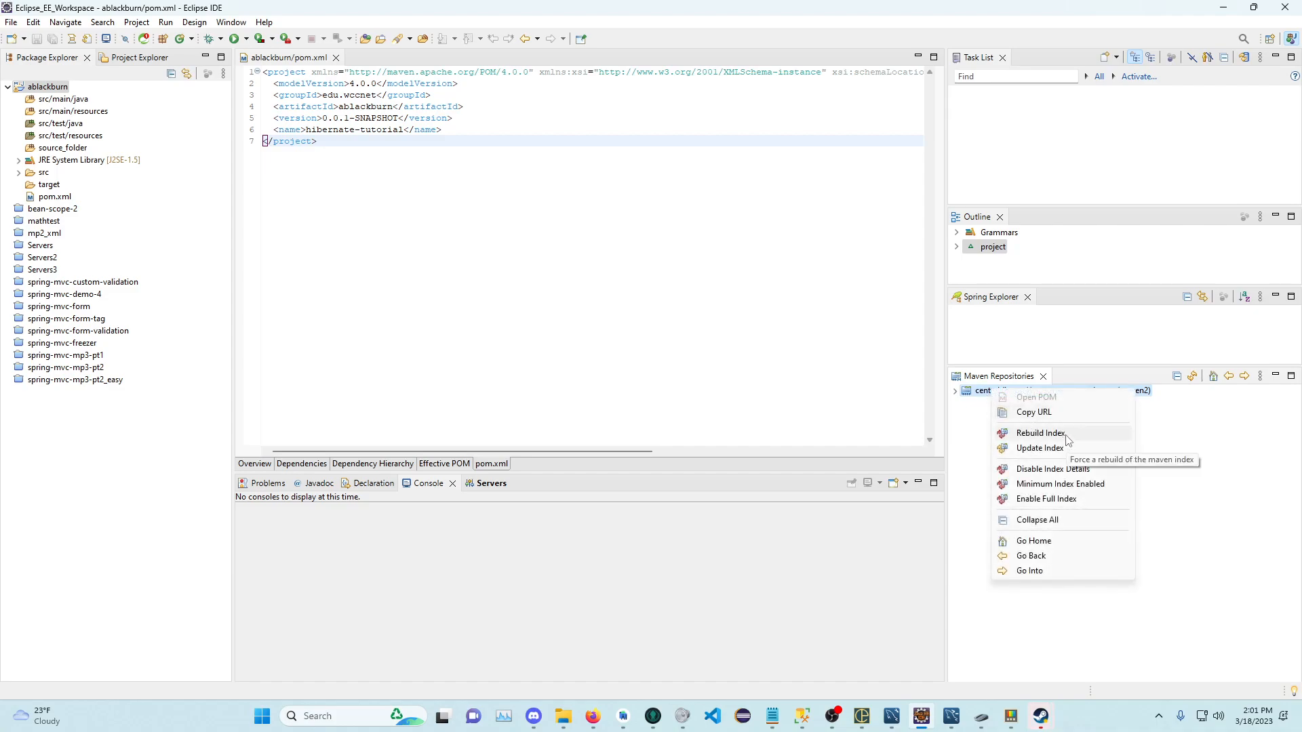
mouse_move(1064, 446)
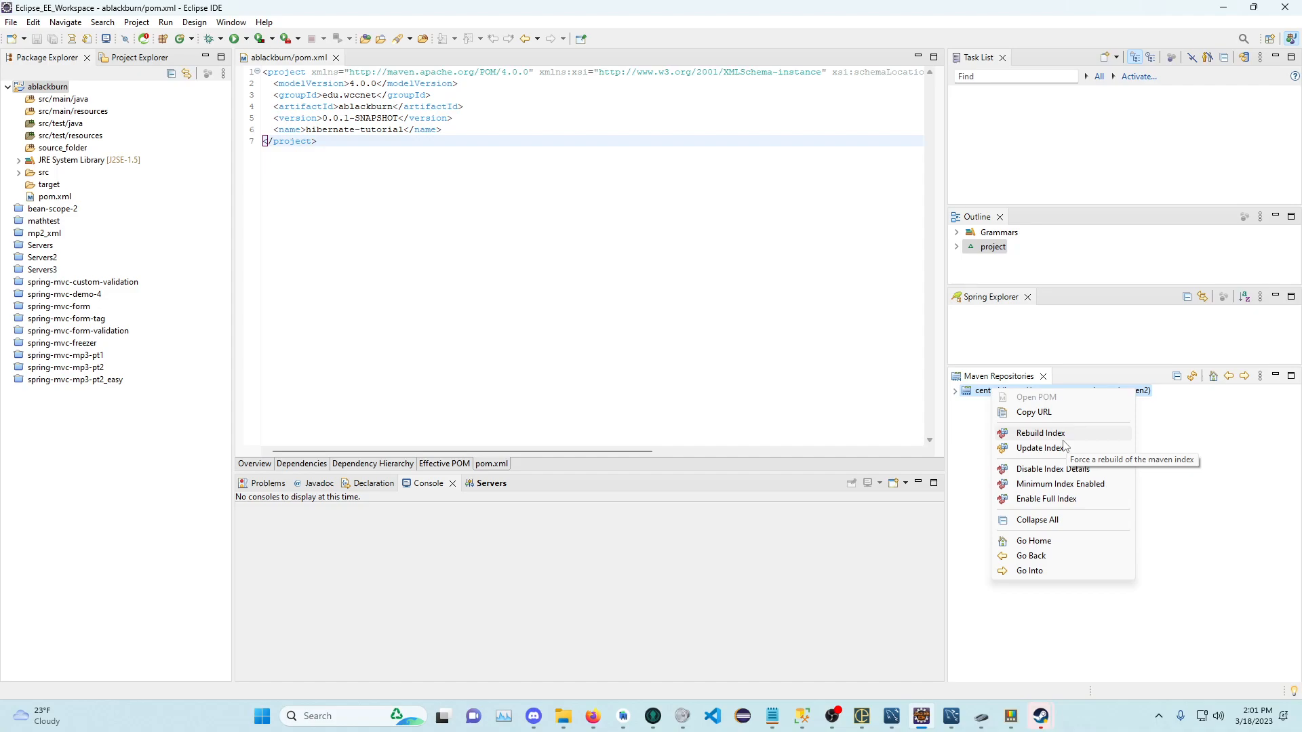
mouse_move(1197, 449)
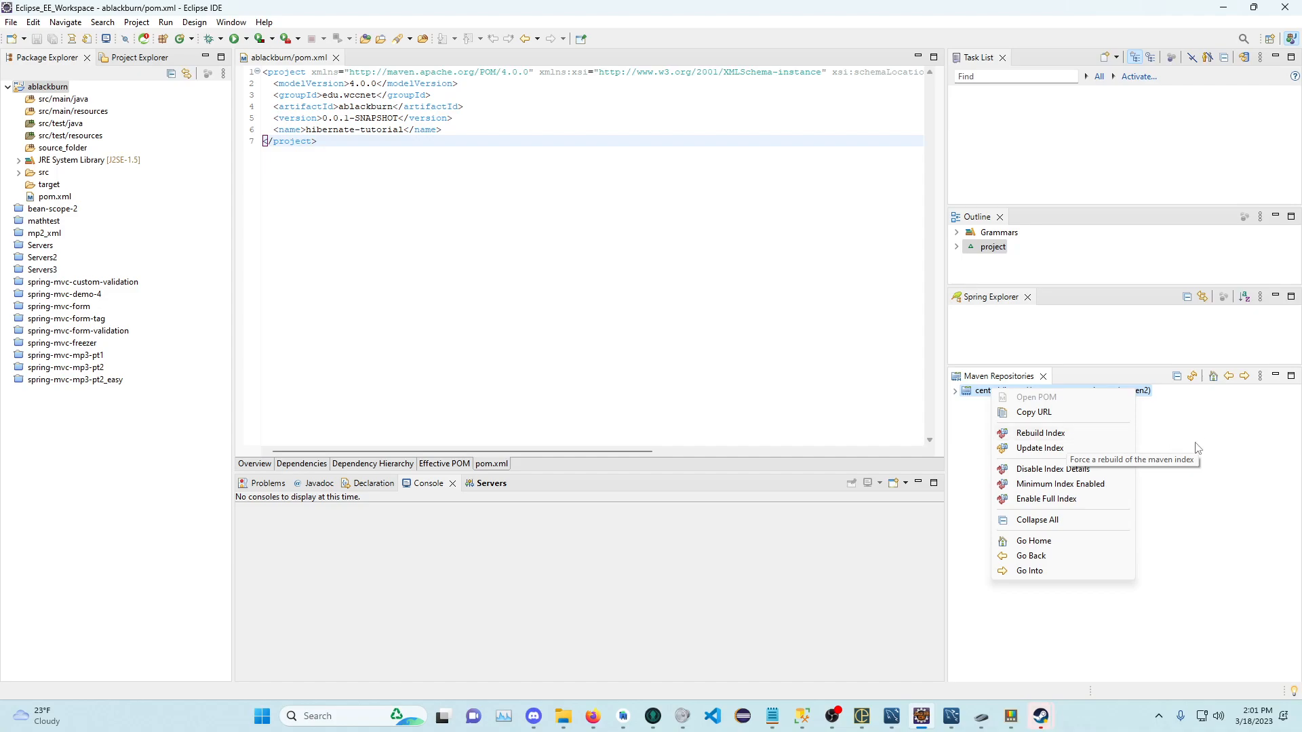
mouse_move(1134, 462)
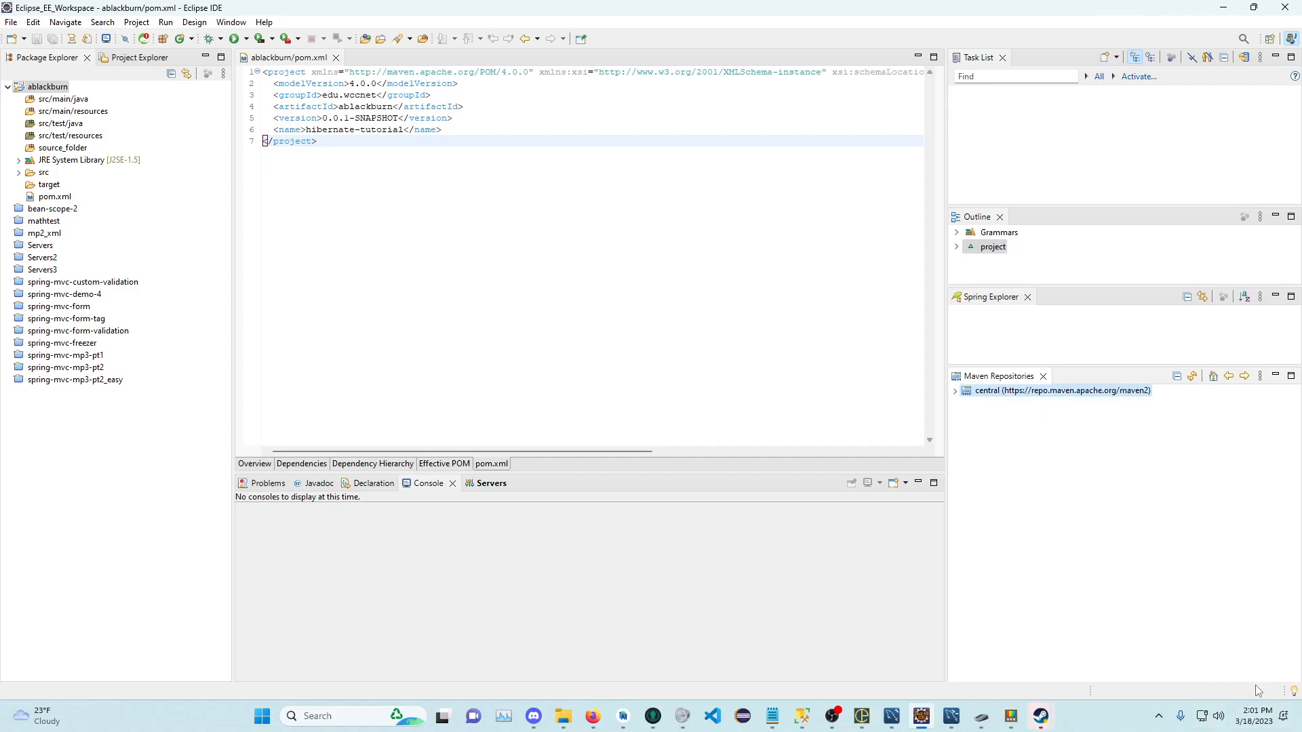
mouse_move(1234, 703)
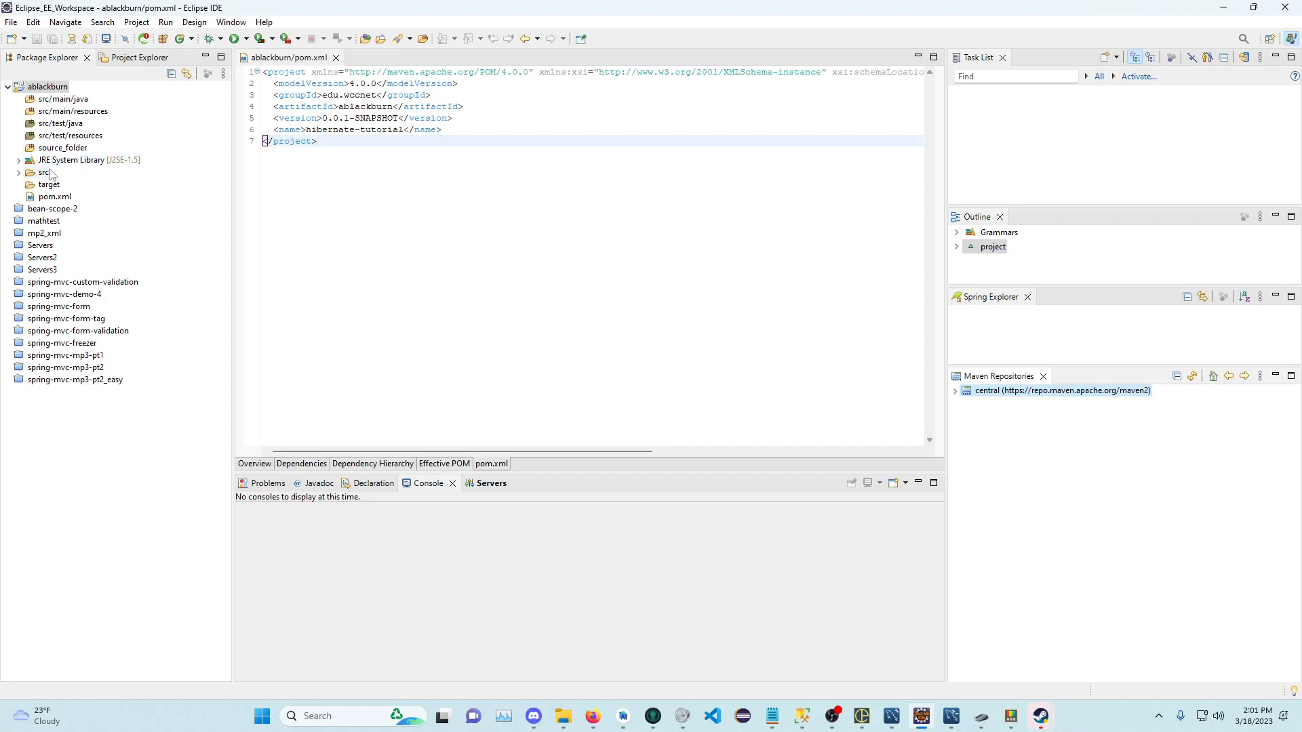
mouse_move(617, 163)
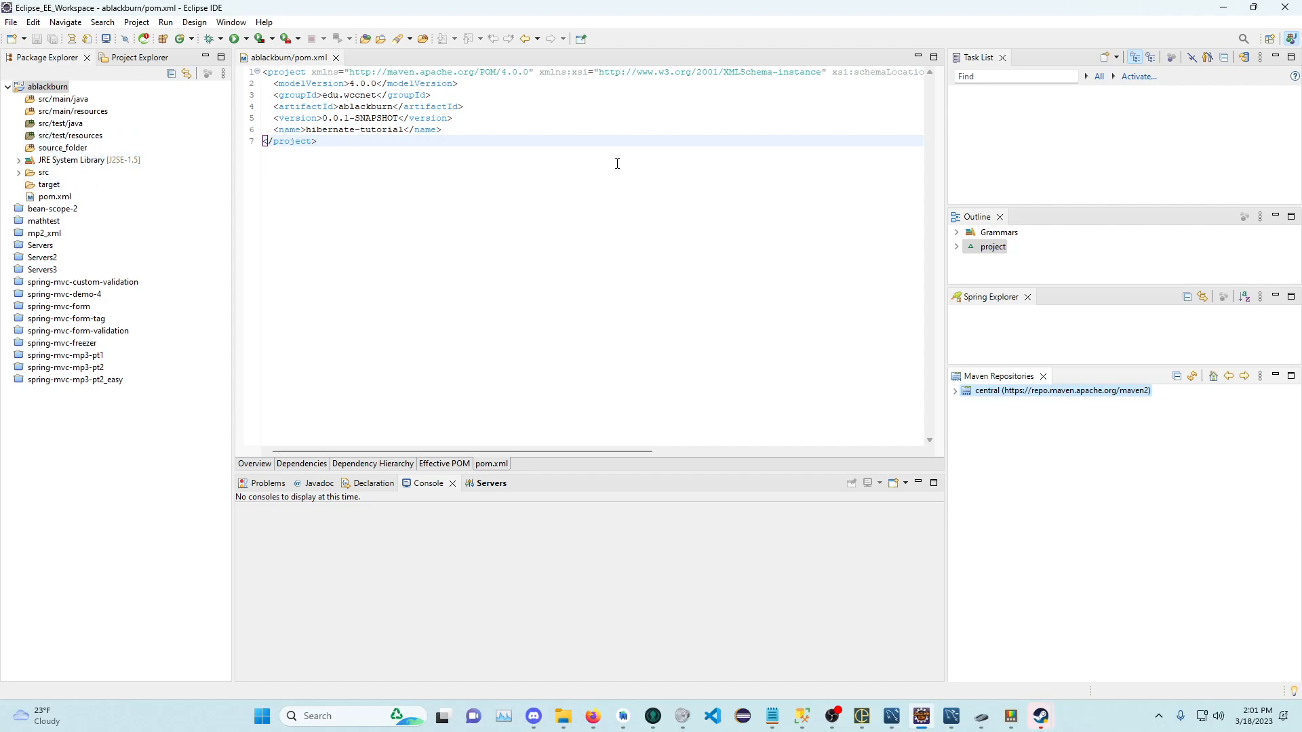
Step: Start a new Maven project via File > New and tick 'Create a simple project'
right_click(46, 87)
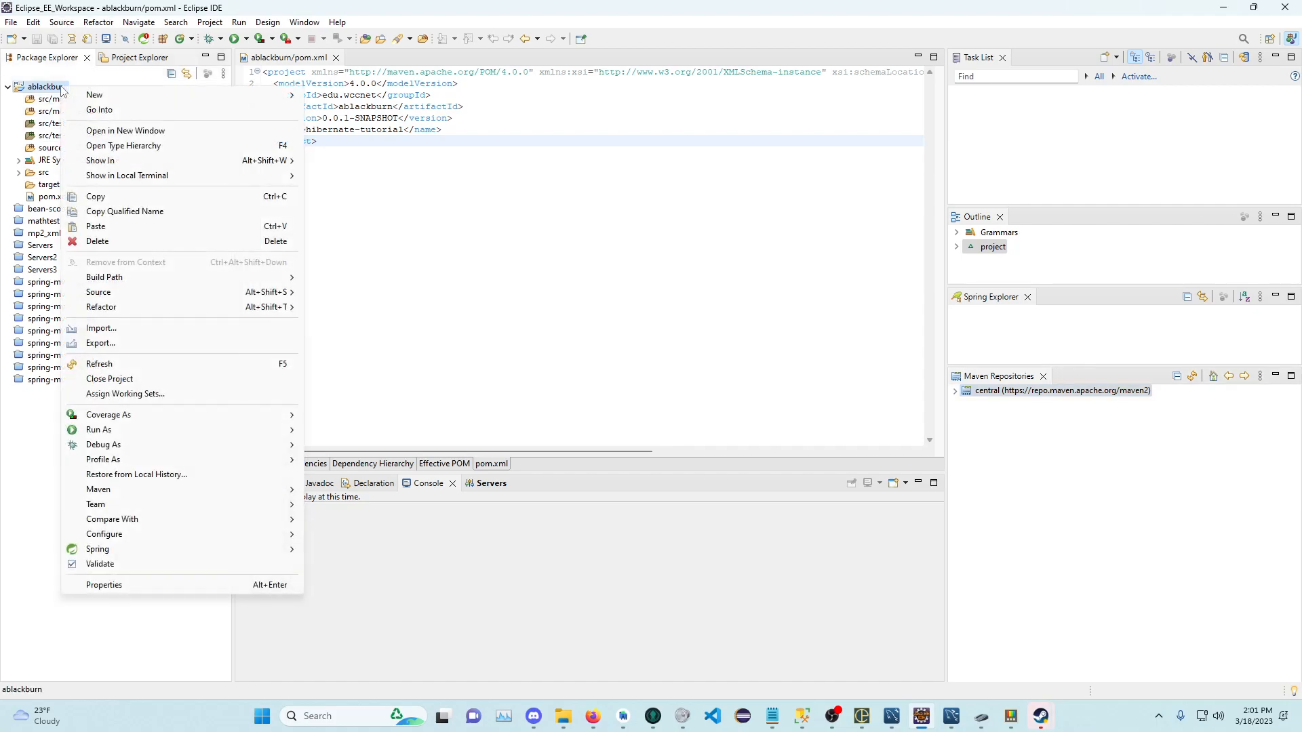
mouse_move(45, 92)
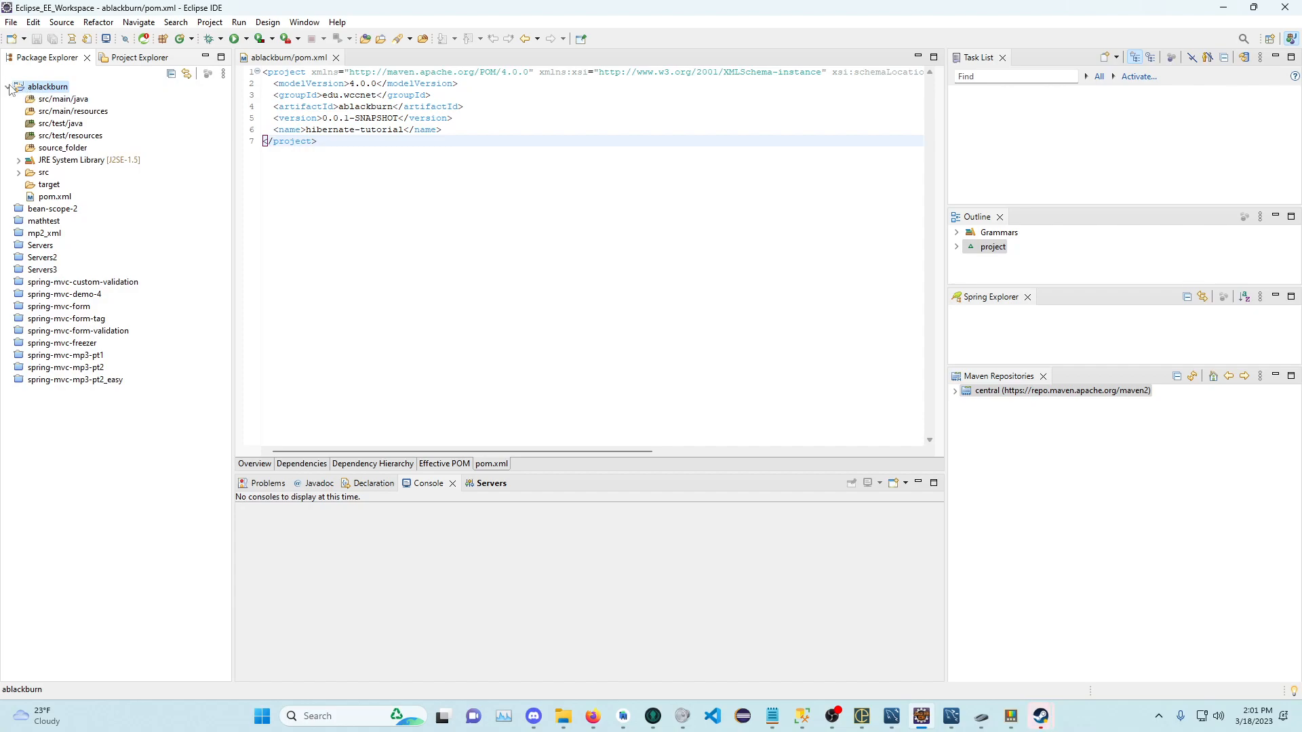
click(11, 22)
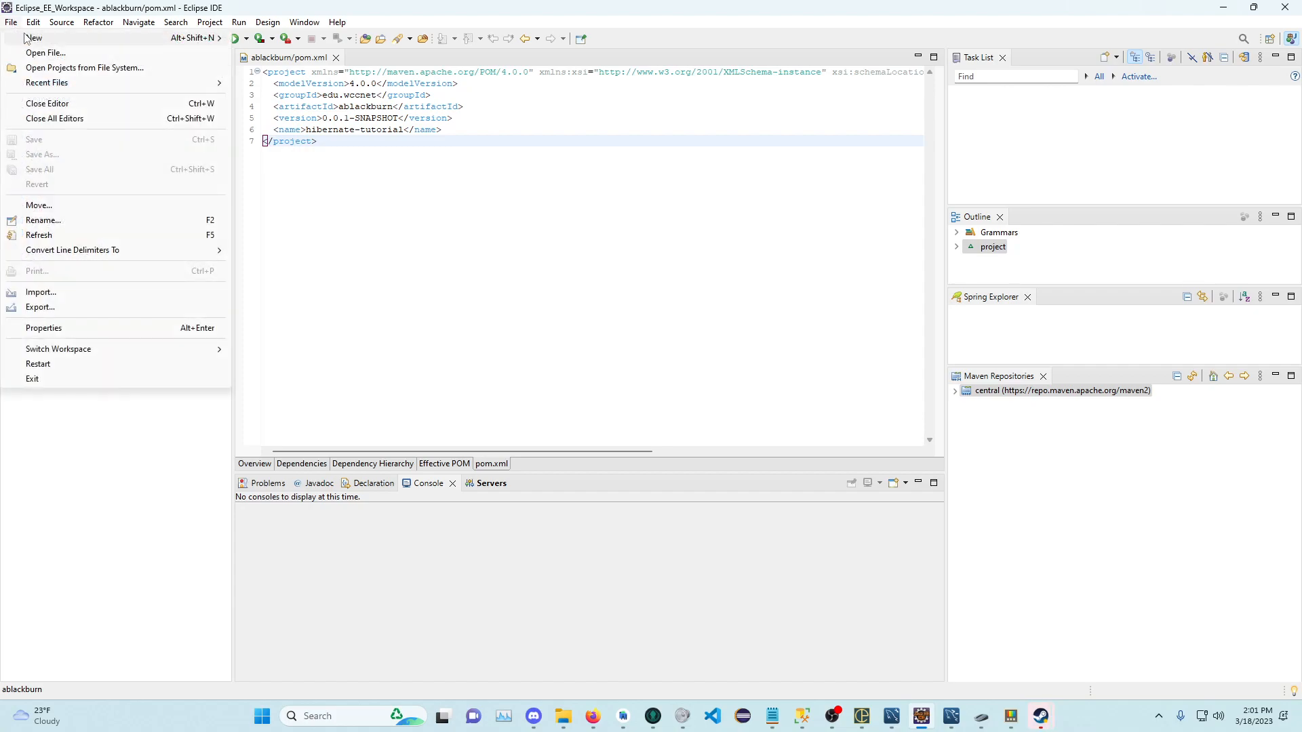
click(34, 38)
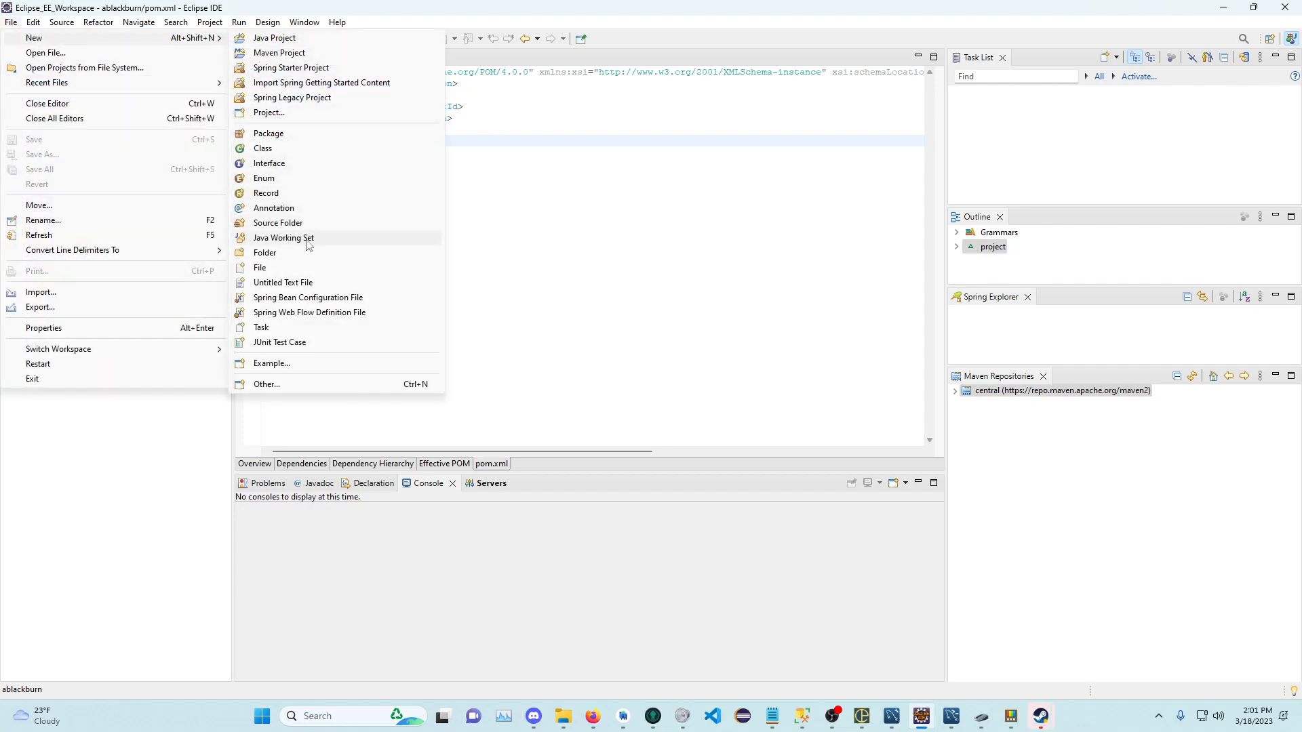
mouse_move(280, 53)
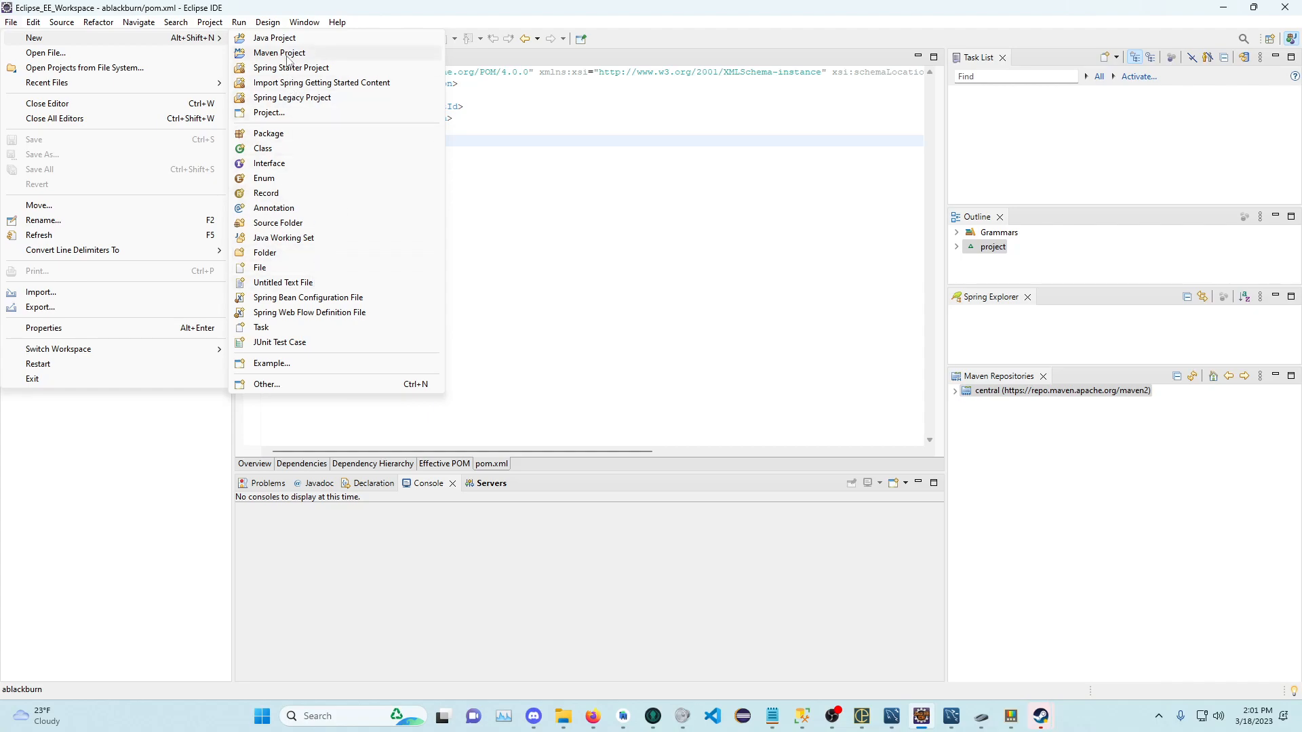
click(279, 53)
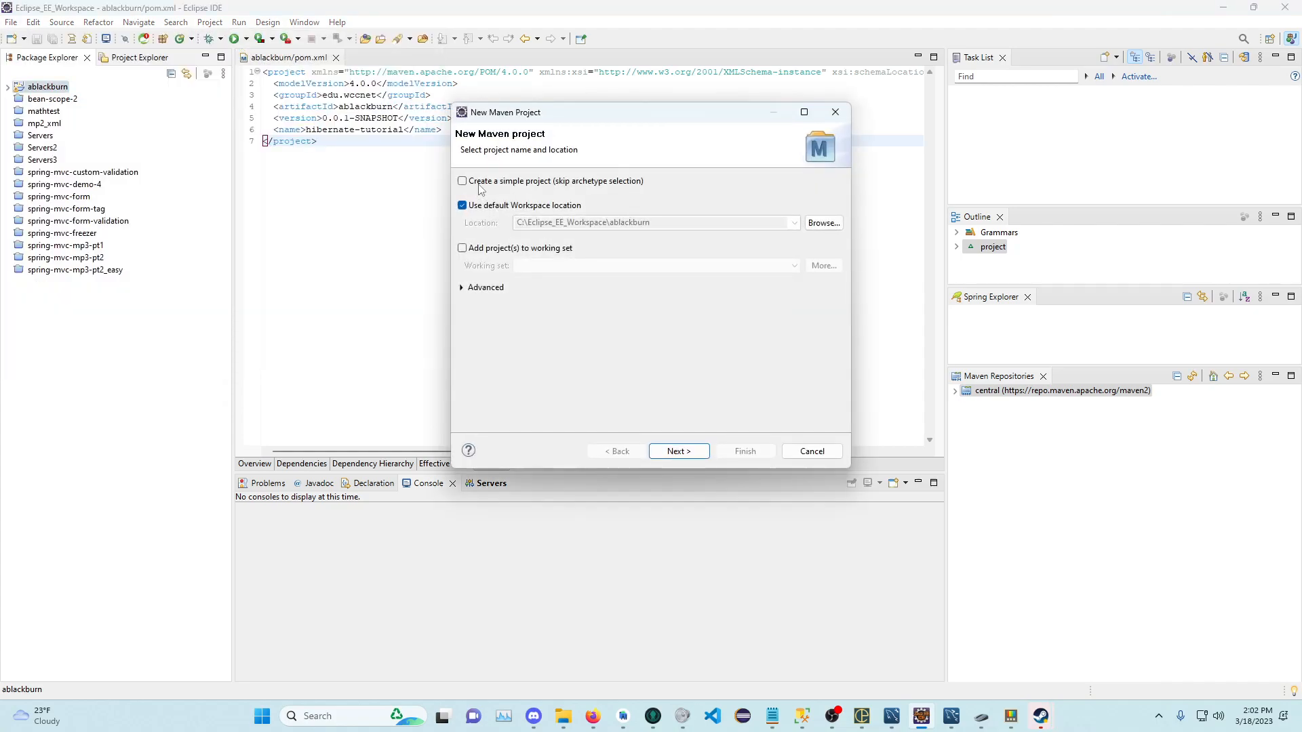
click(462, 181)
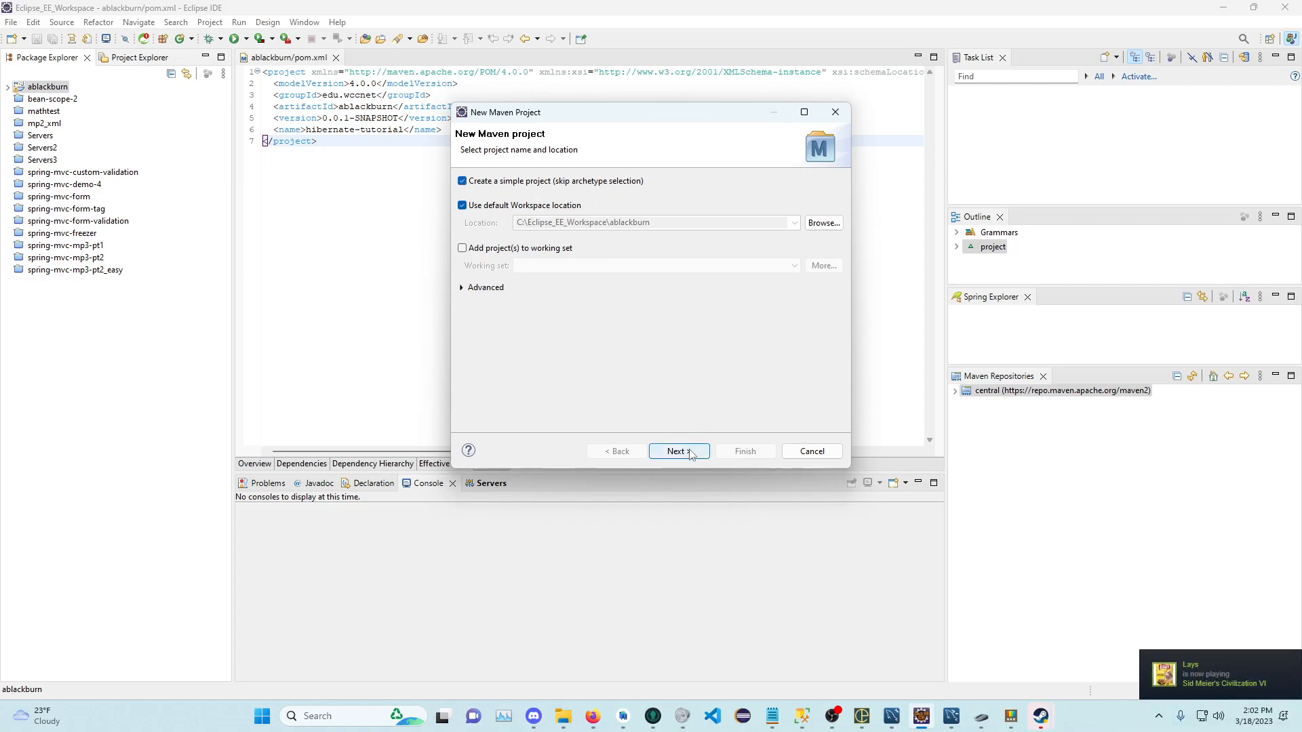
Step: Fill in group id sdfs, artifact id sdfs and name sfs, then finish the wizard
click(678, 450)
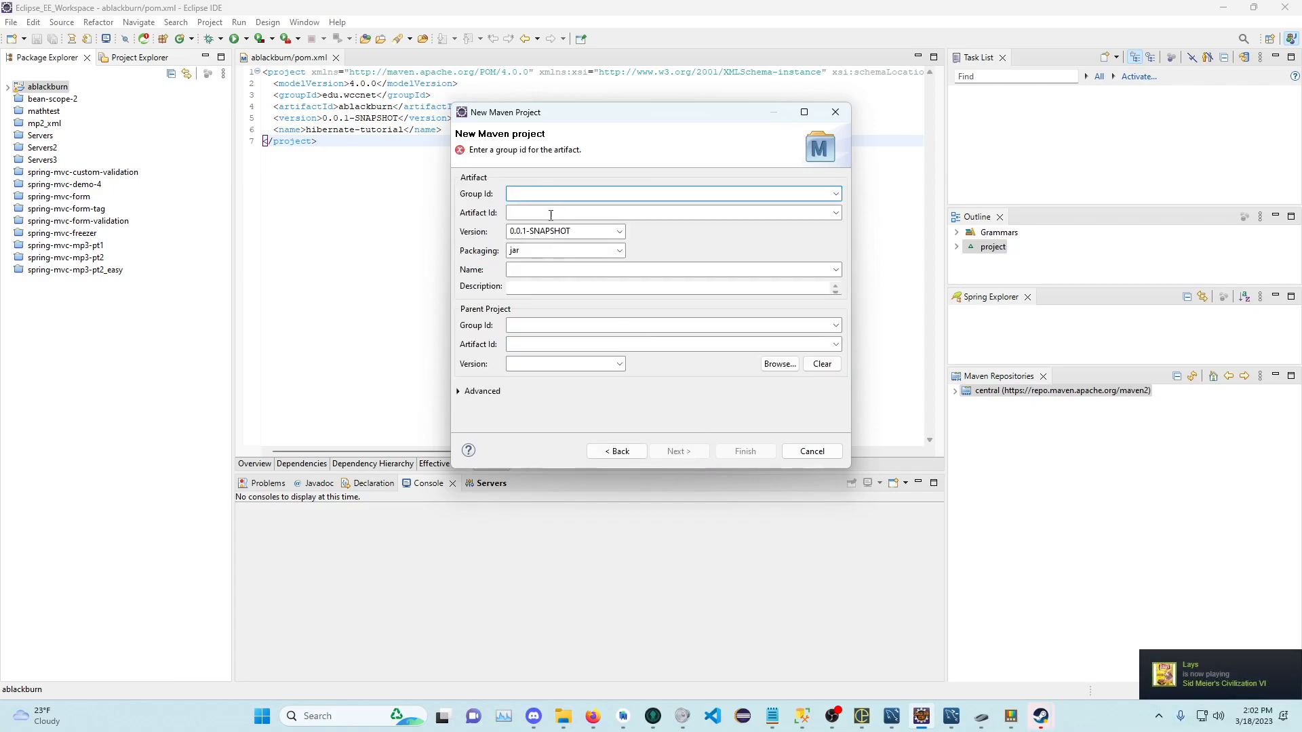
text(s)
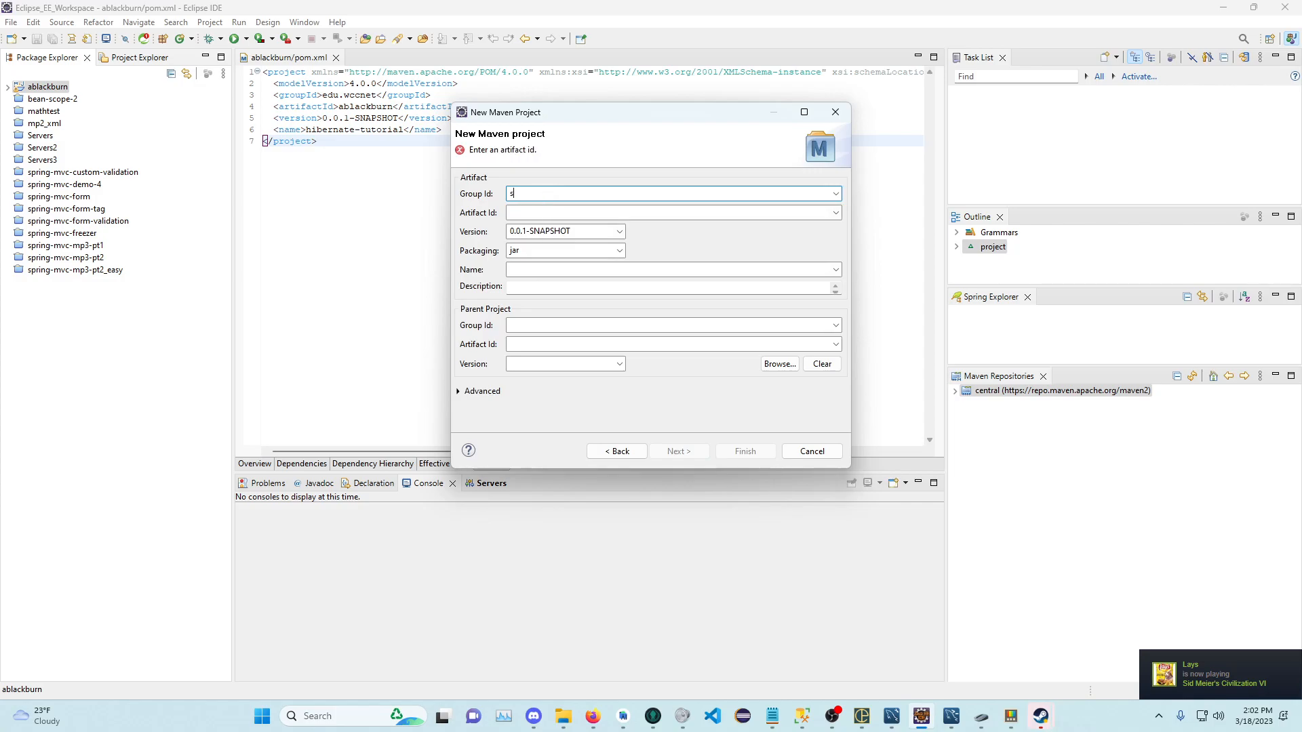
text(sdfs)
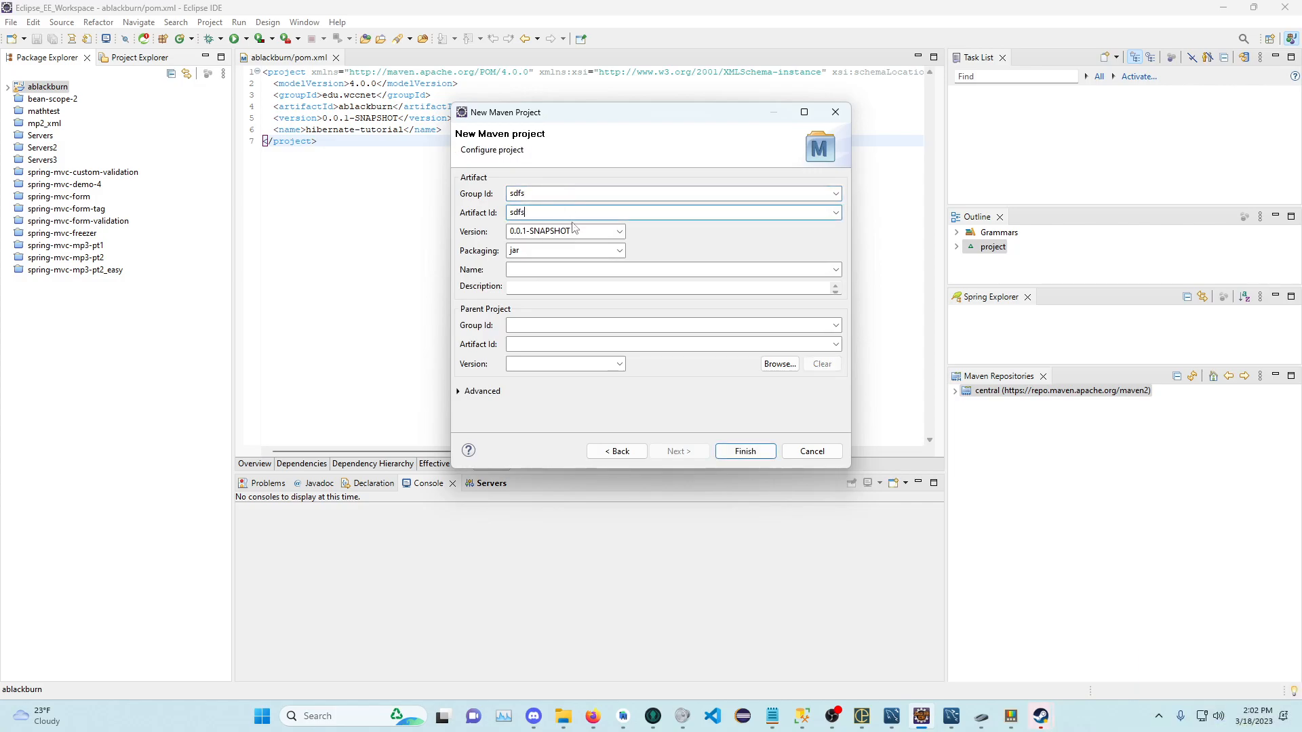
text(sfs)
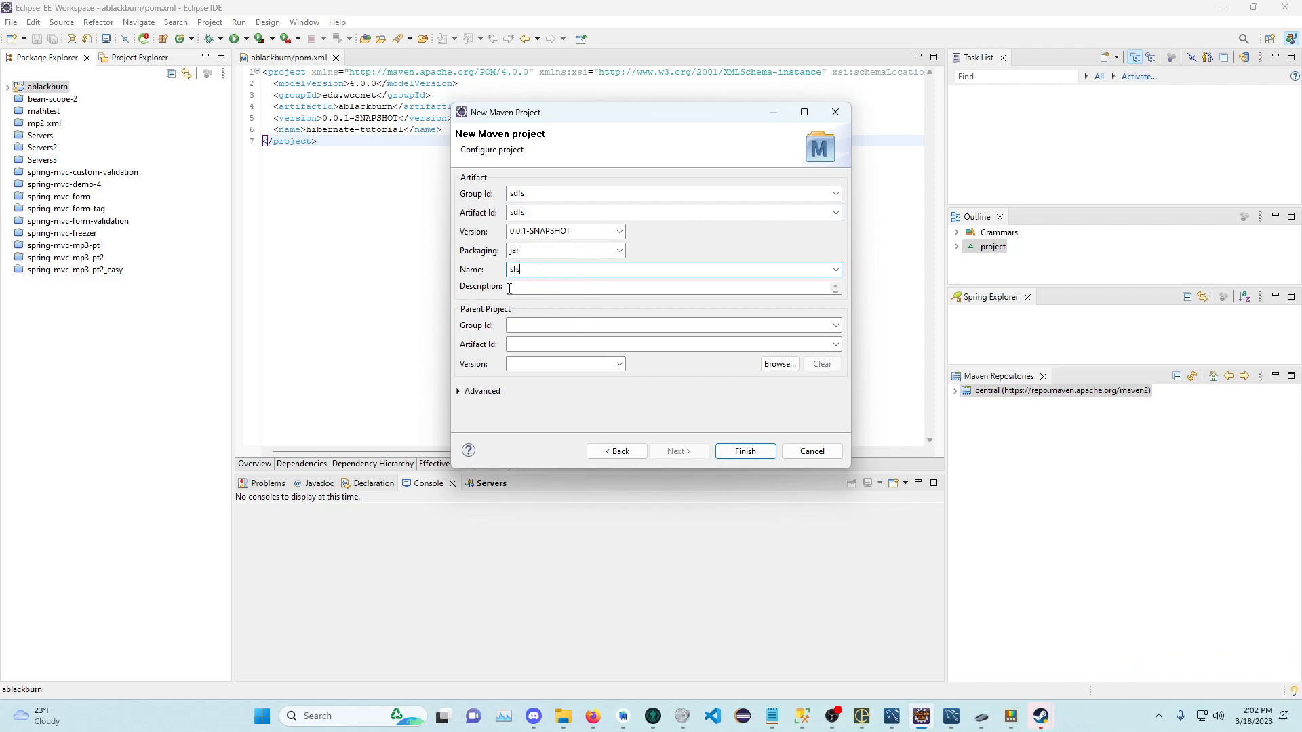
mouse_move(768, 445)
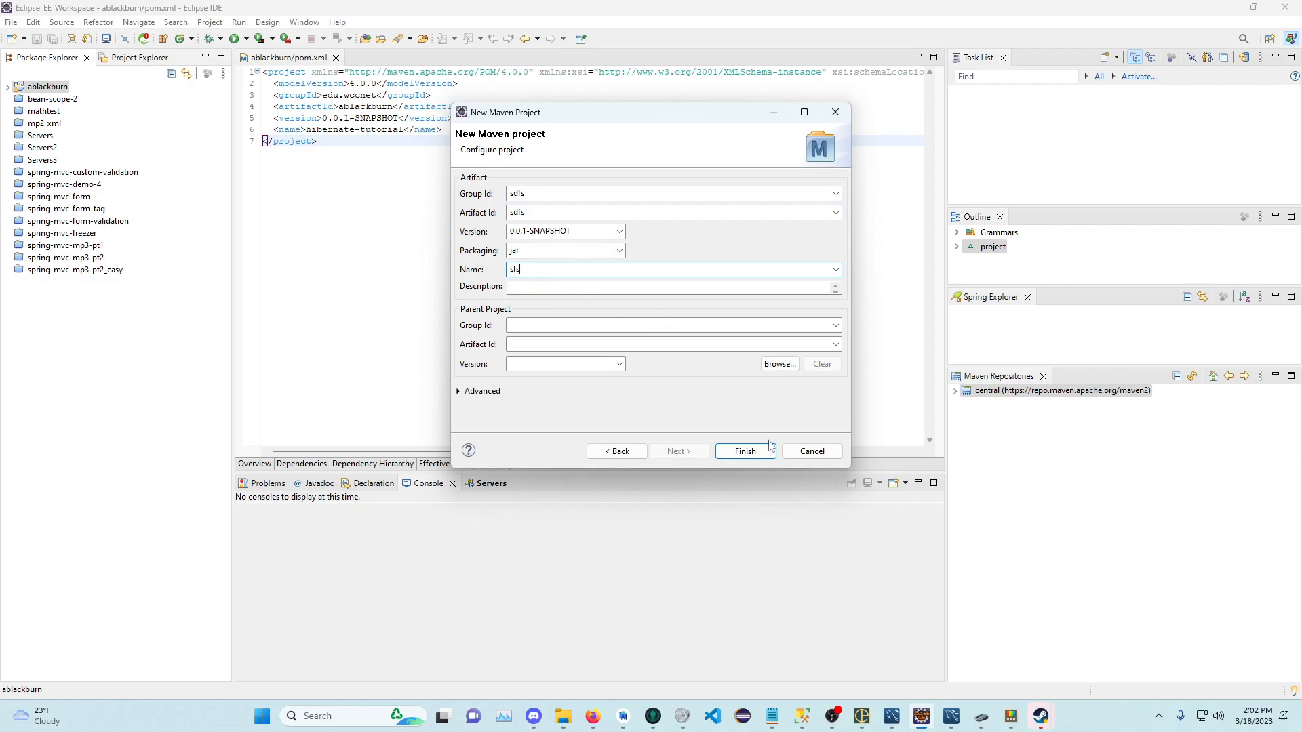
click(744, 450)
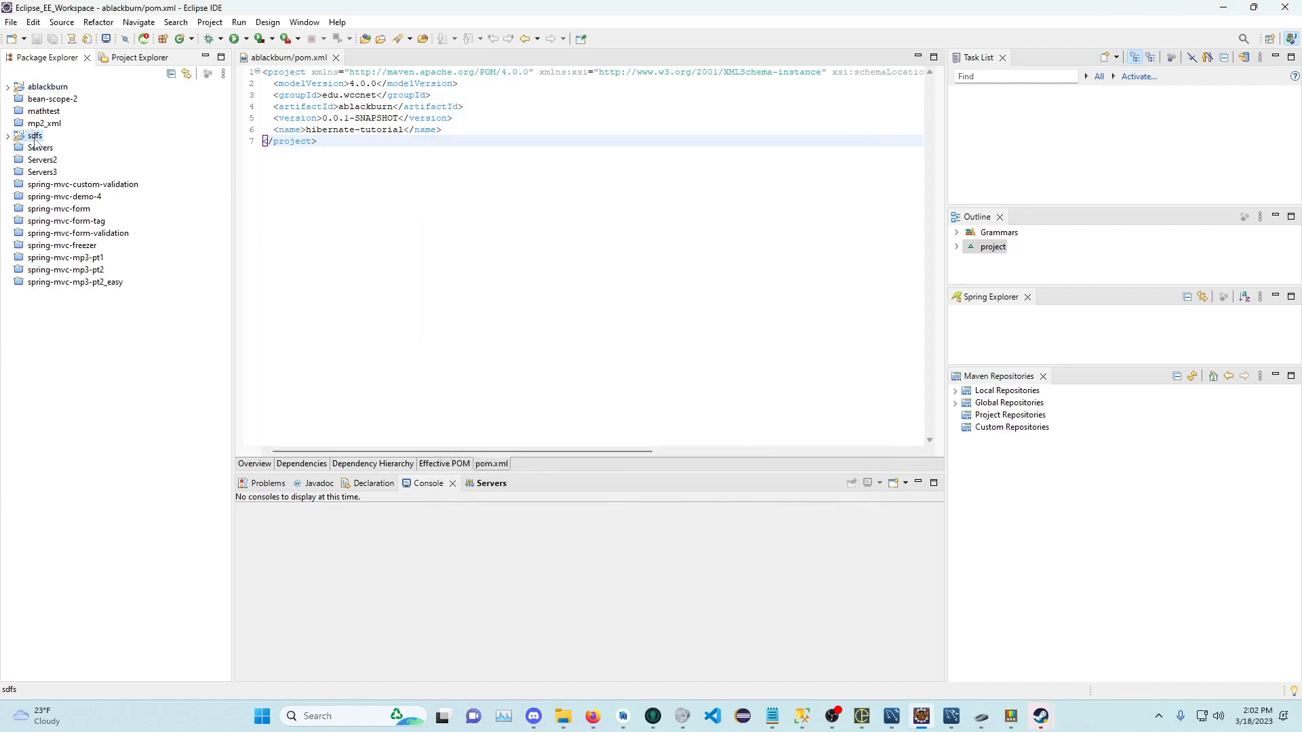
Step: Expand the sdfs project and bring up its context actions for Maven > Add Dependency
click(8, 135)
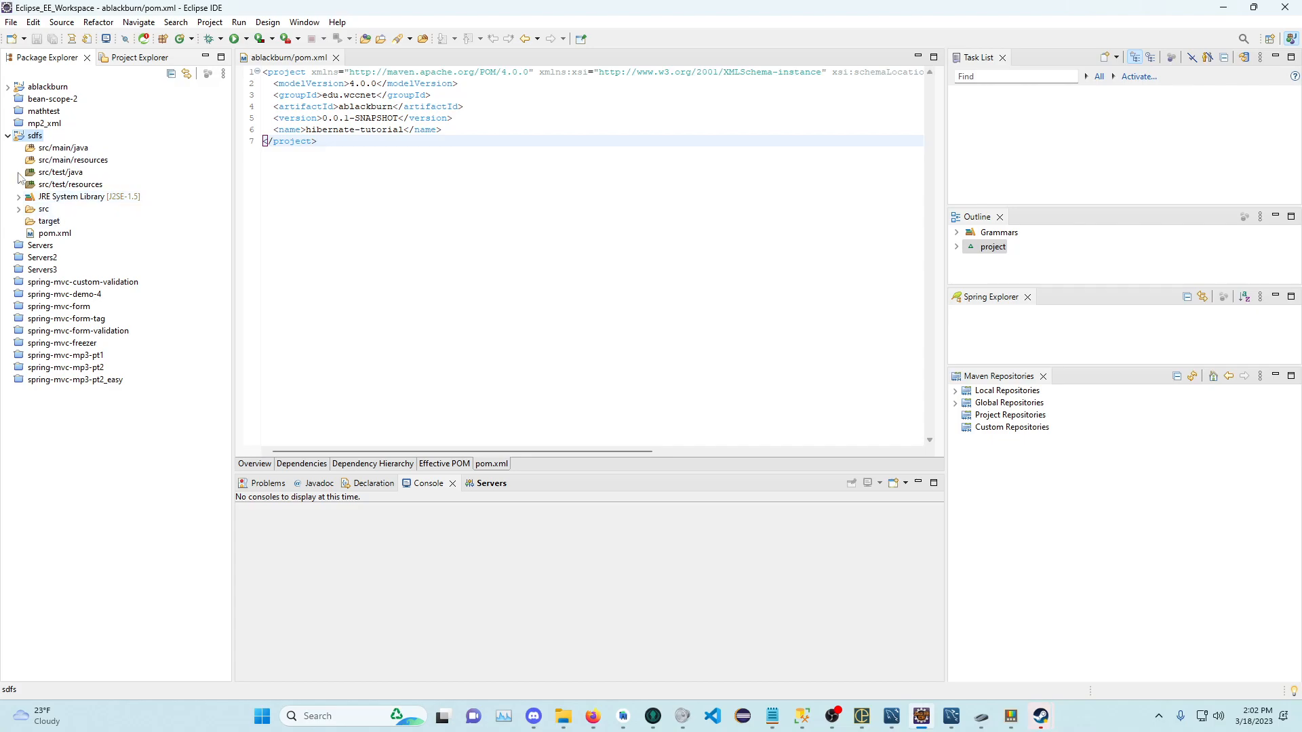
right_click(35, 136)
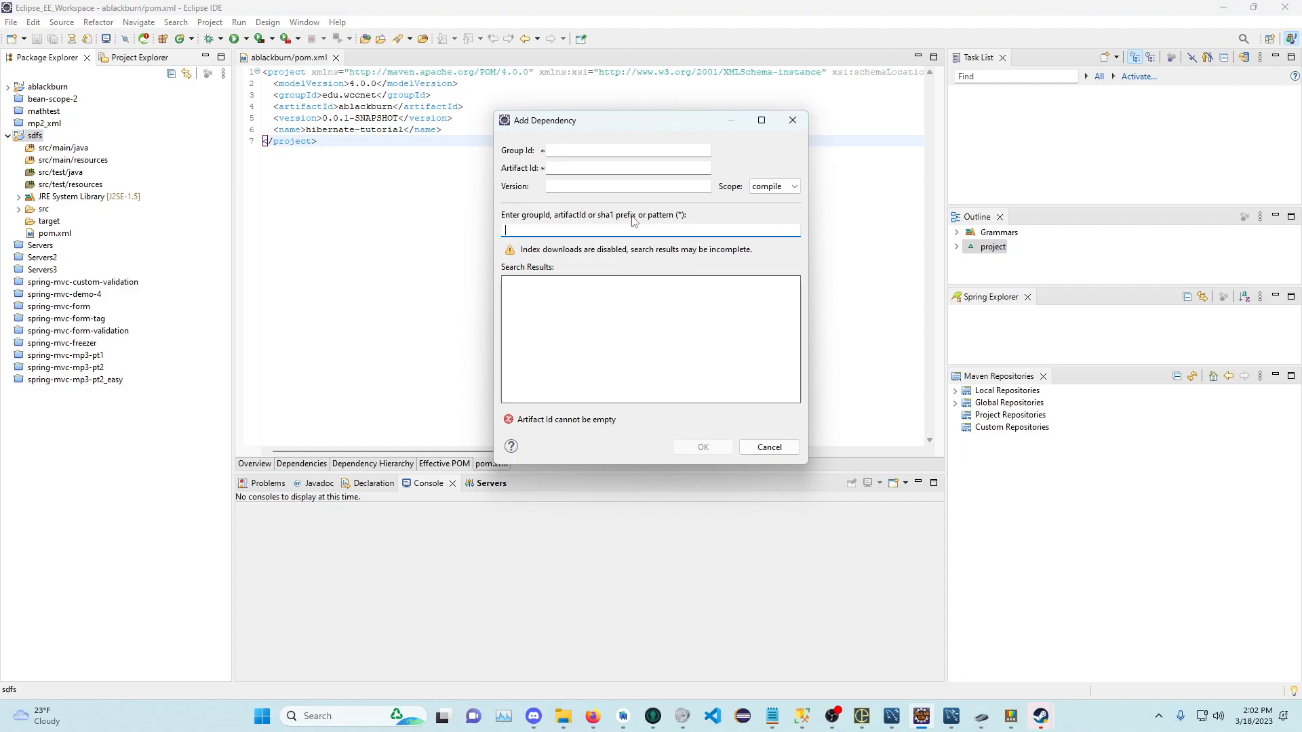
Step: Search 'hibernate' and scroll the results to org.hibernate hibernate-core 6.2.0.CR3
text(hibernate-core)
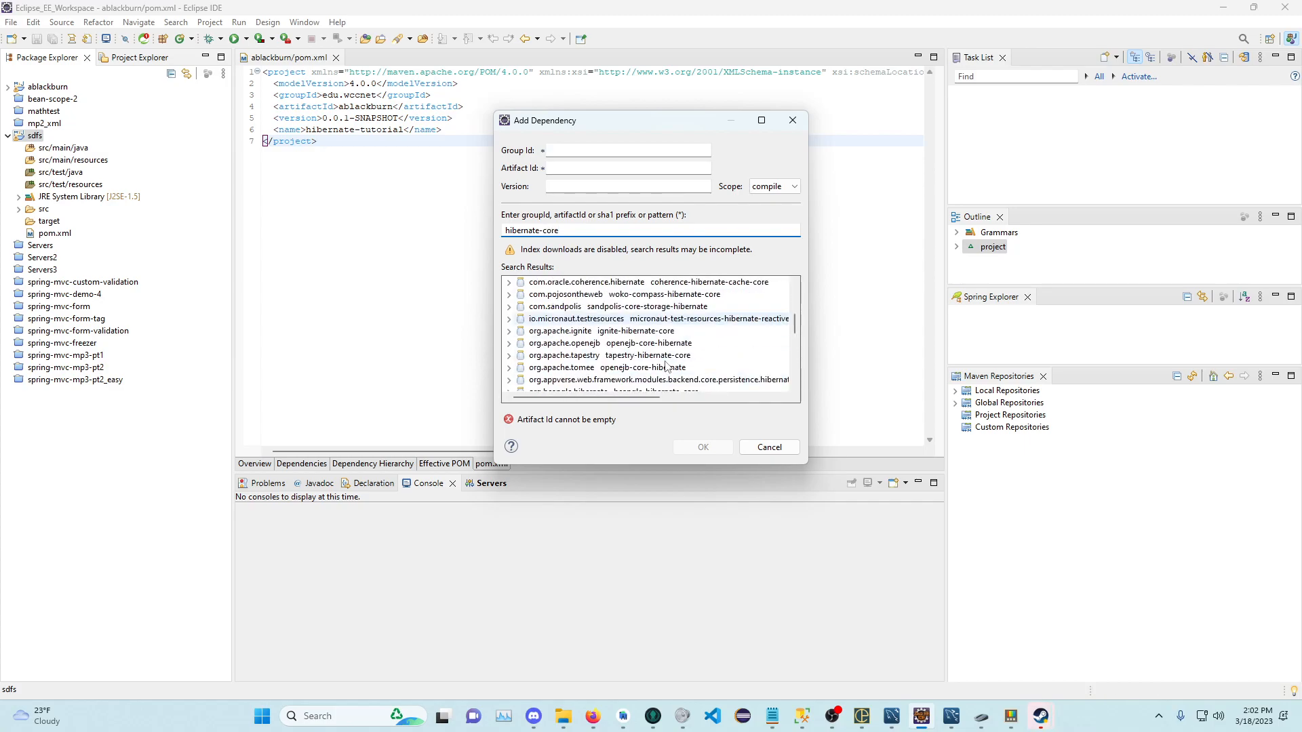
scroll(down, 3)
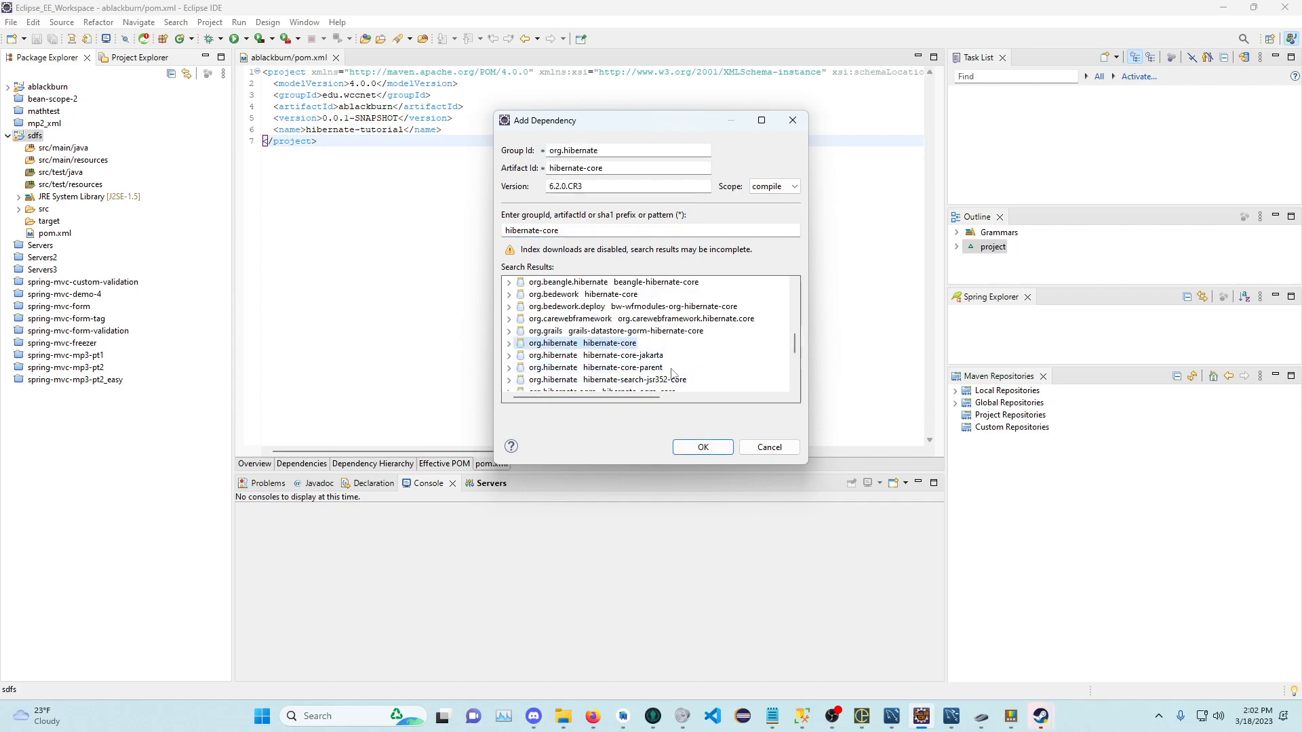
scroll(down, 3)
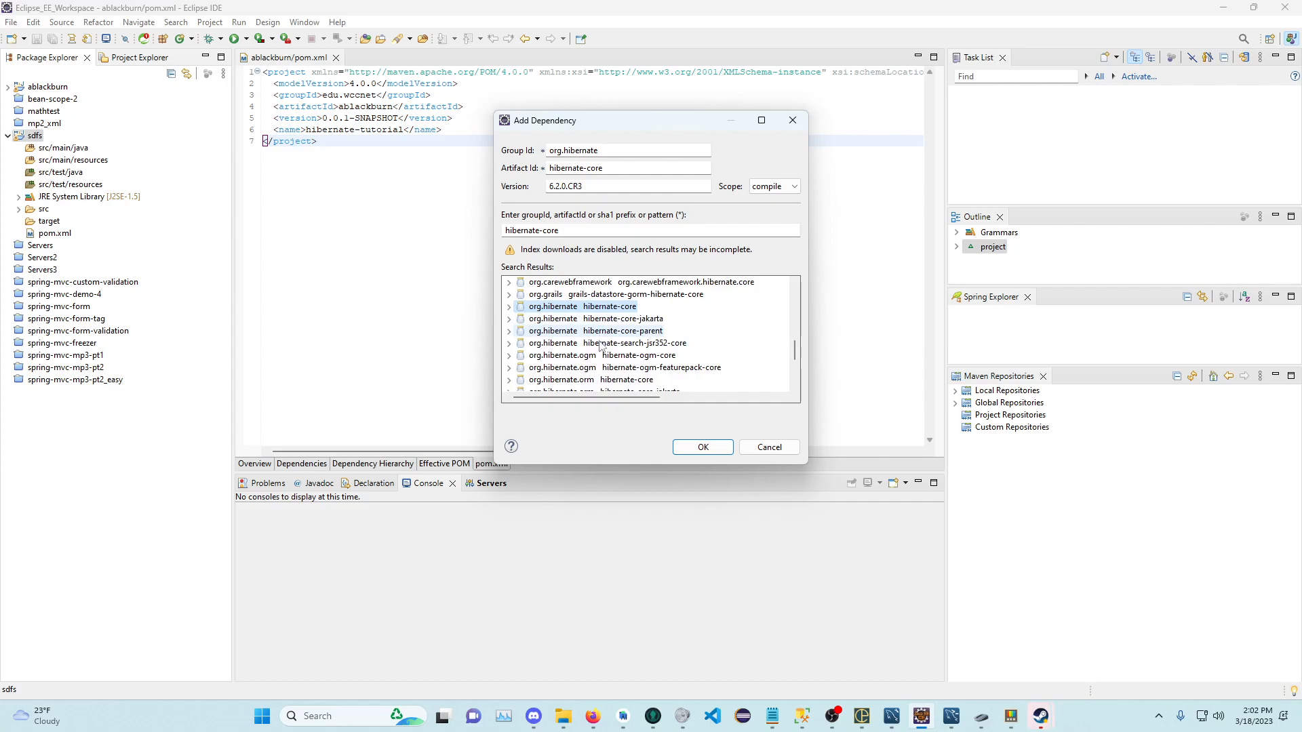
mouse_move(1010, 544)
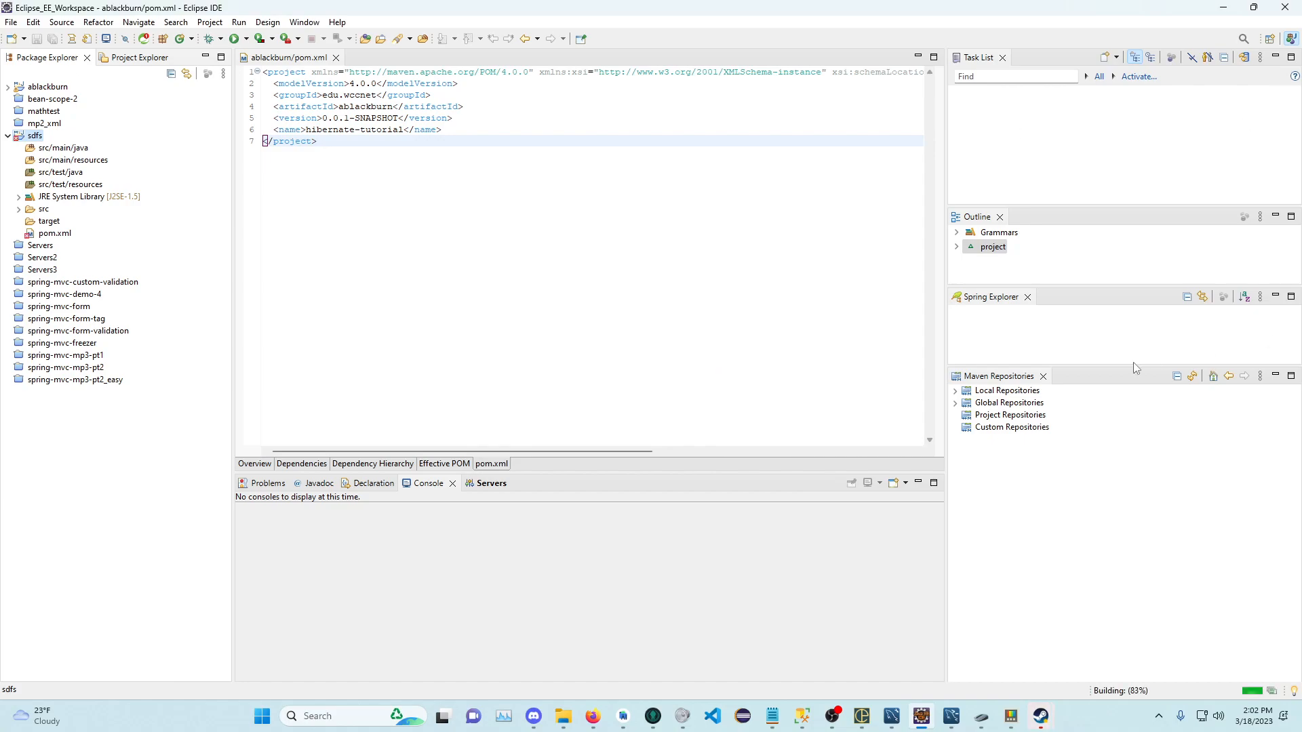
Step: Search 'mysql-con' in a second Add Dependency dialog and confirm mysql-connector-java 8.0.32
right_click(36, 136)
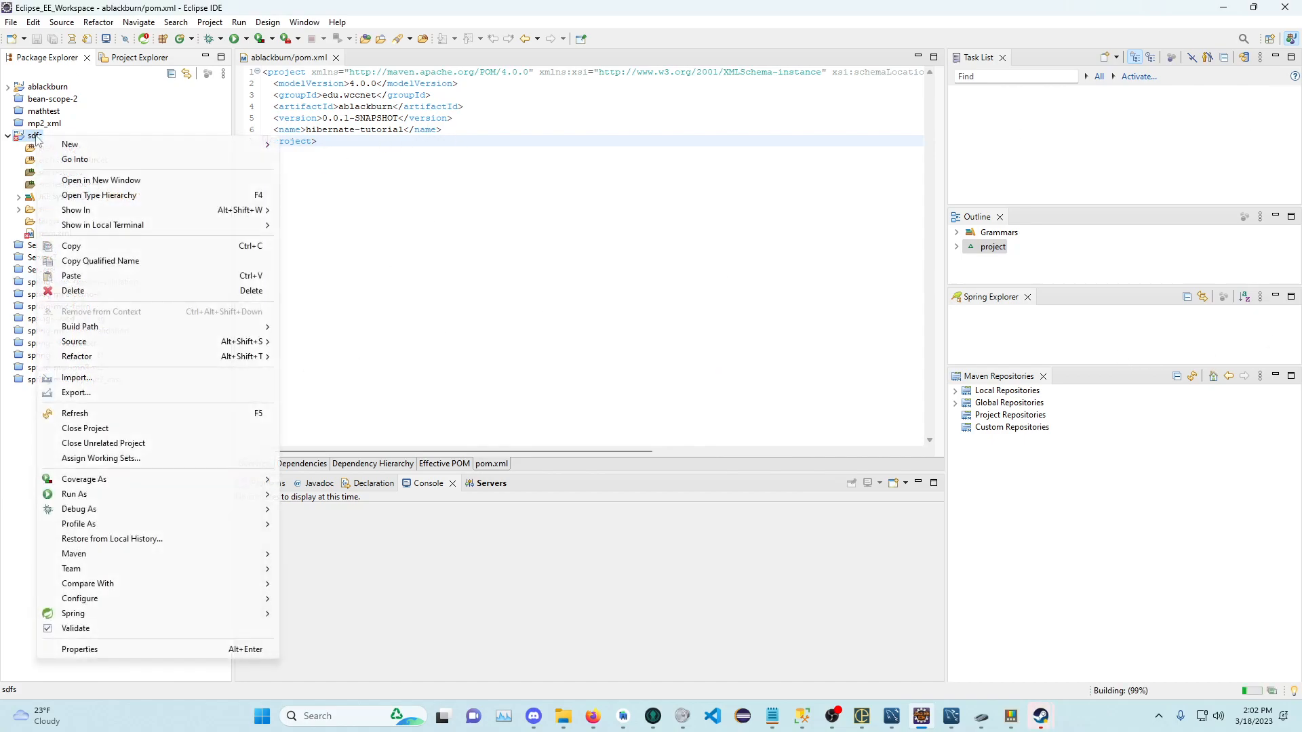
mouse_move(87, 583)
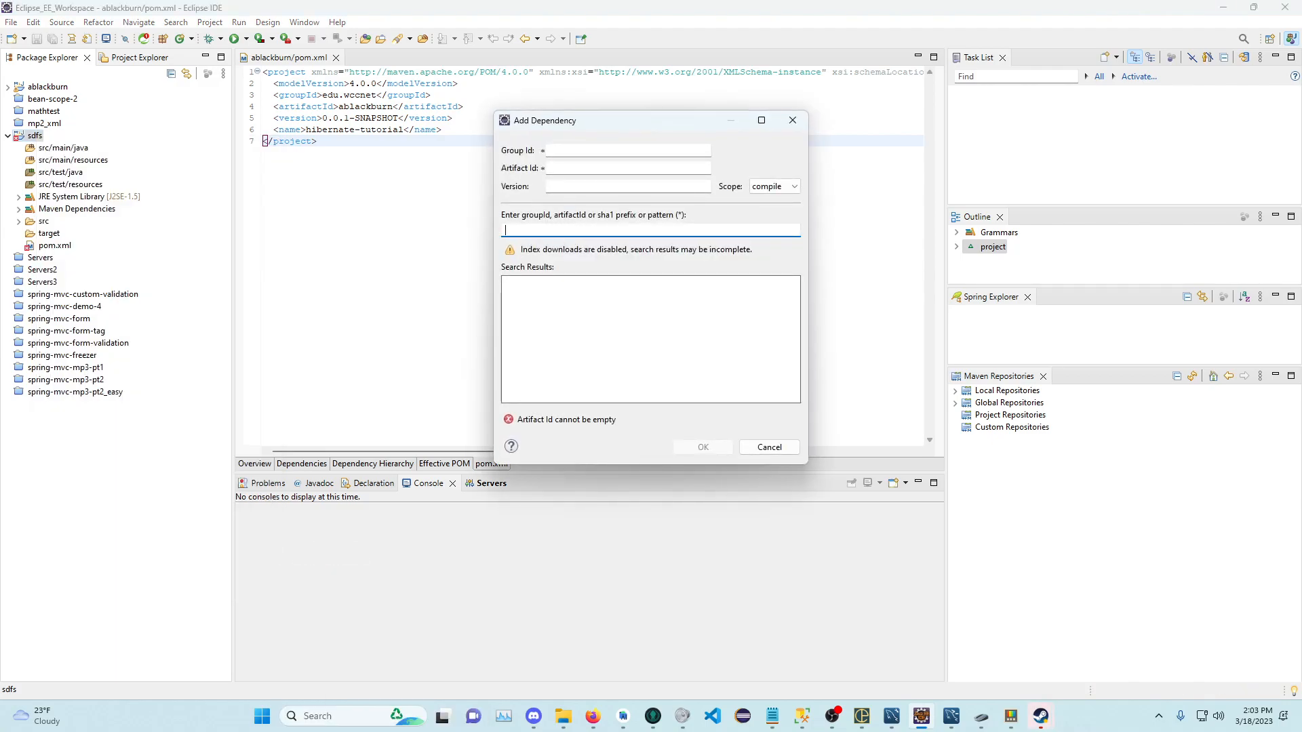
text(m)
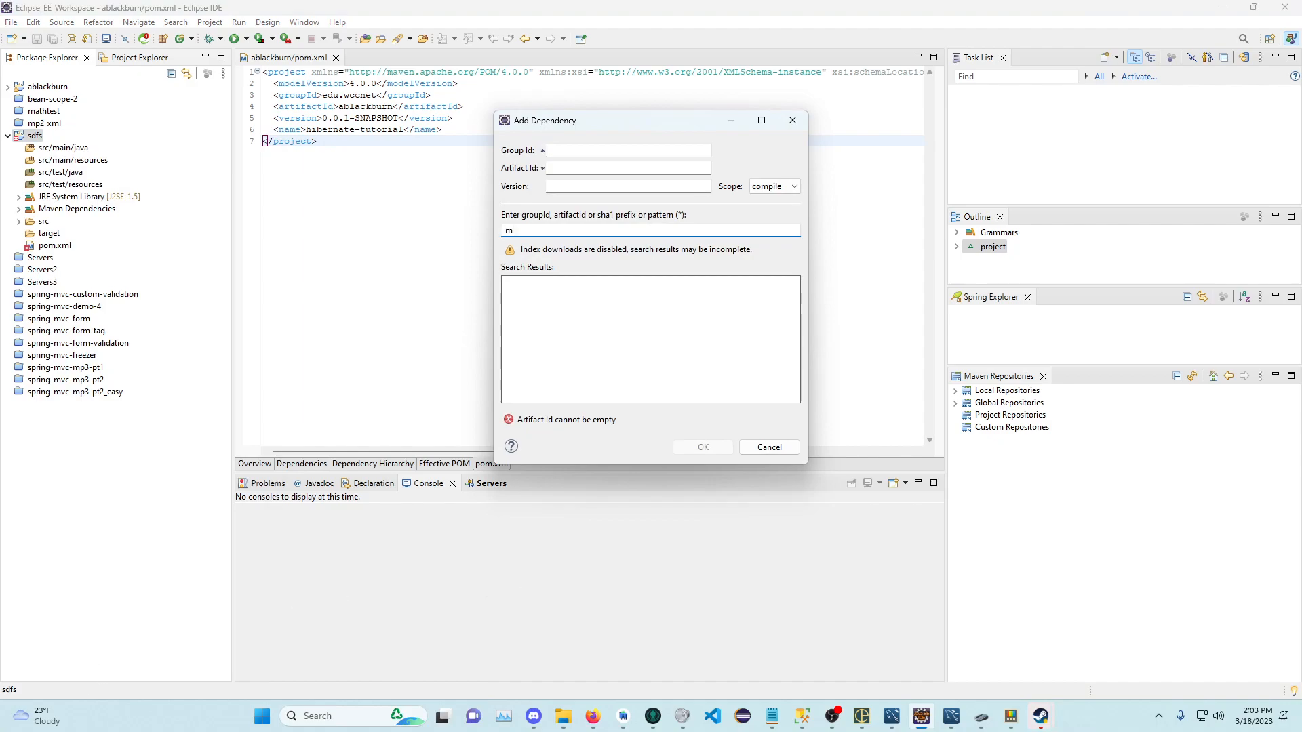
text(ysql)
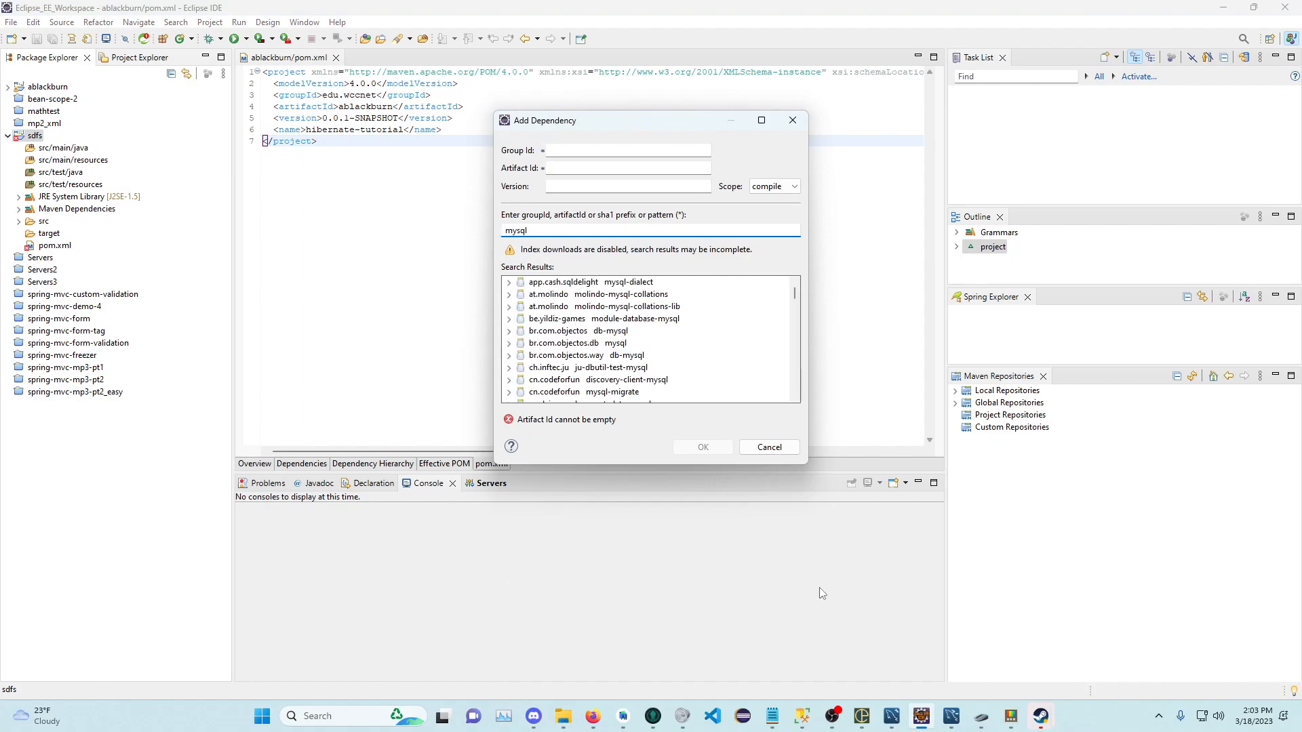
mouse_move(741, 716)
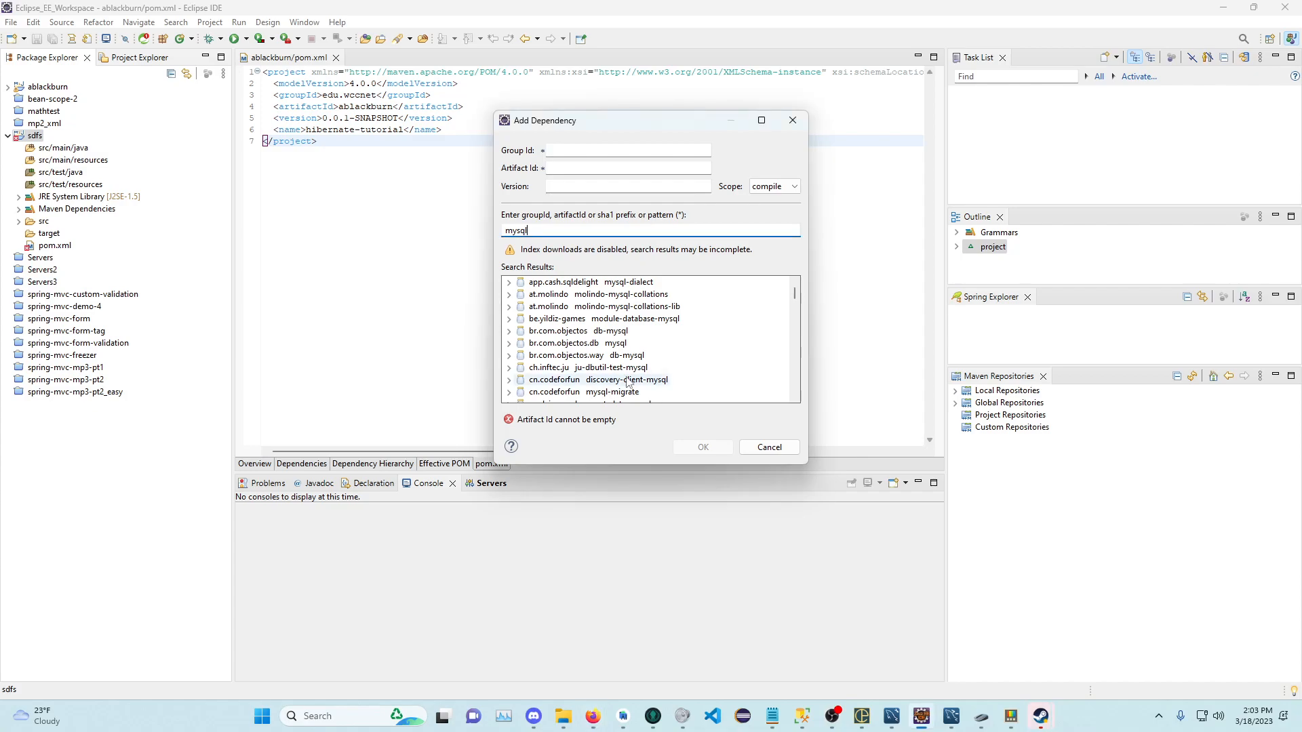
text(-connector-java)
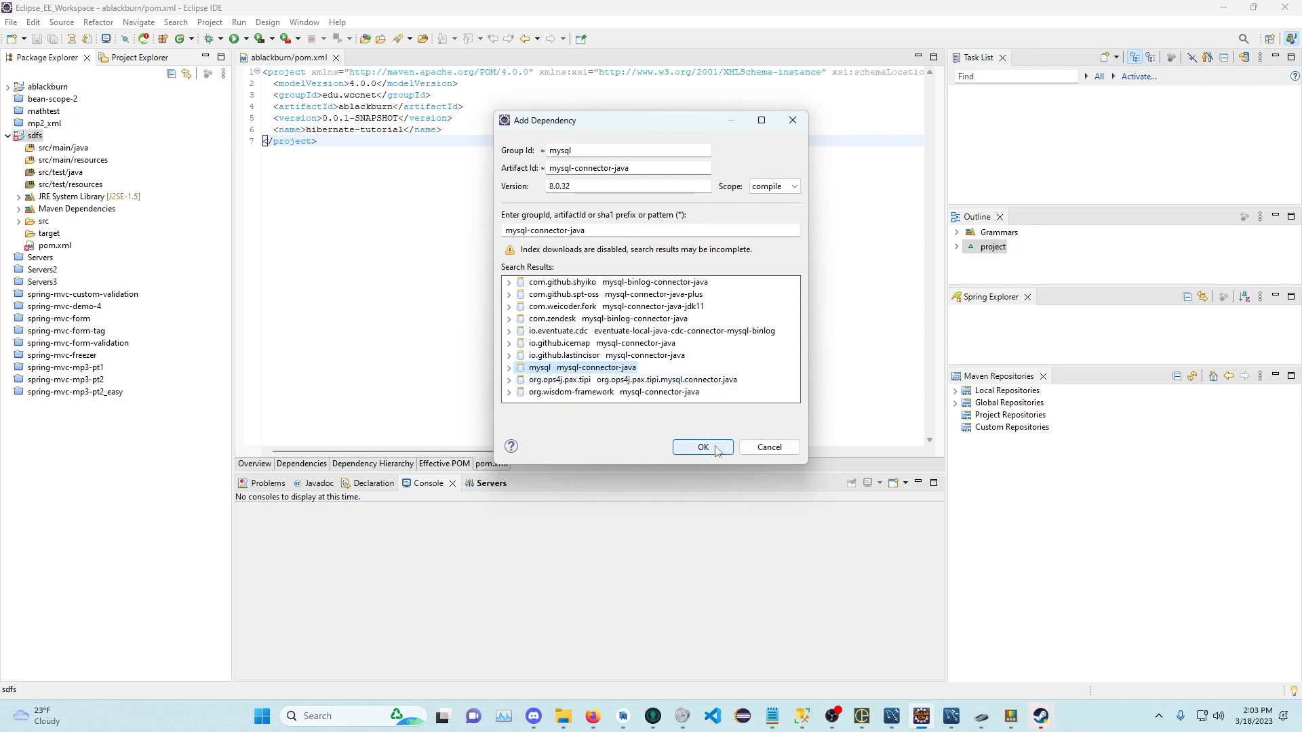
click(701, 446)
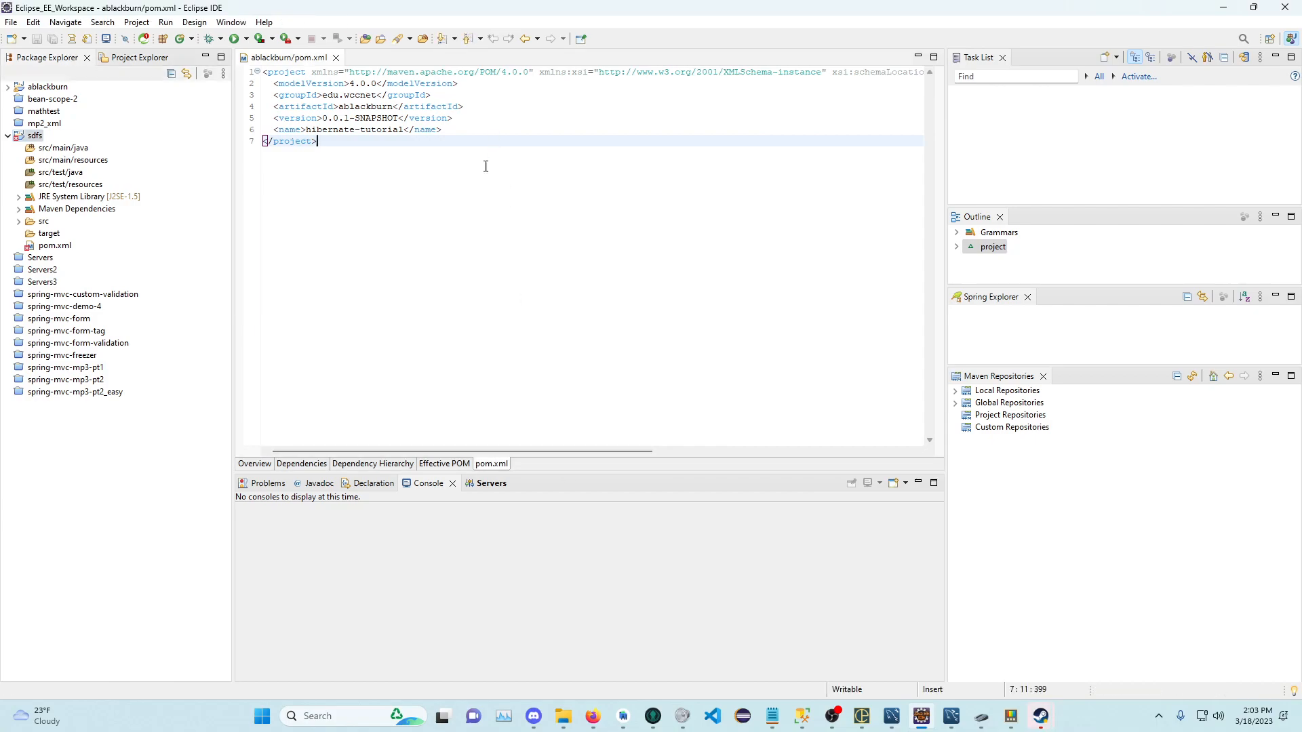
Step: Open the sdfs pom.xml showing hibernate-core and mysql-connector-java dependencies
click(301, 464)
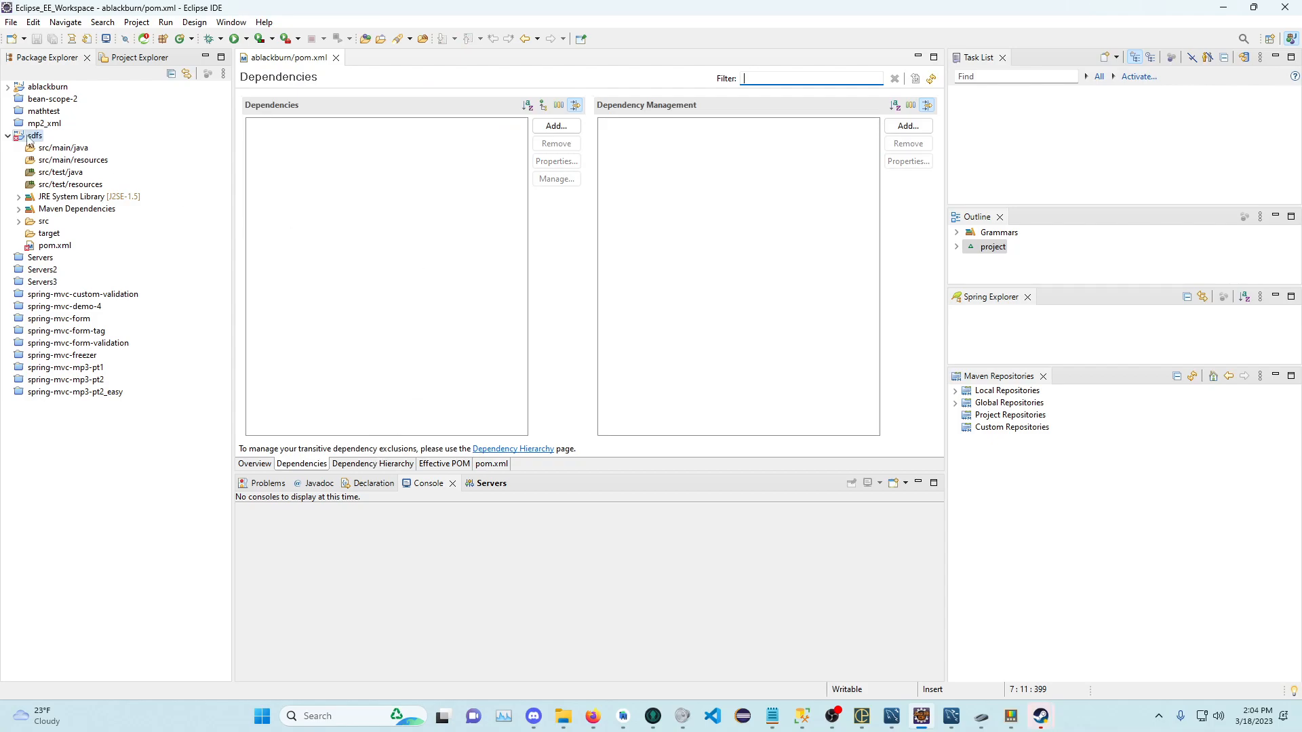
right_click(35, 136)
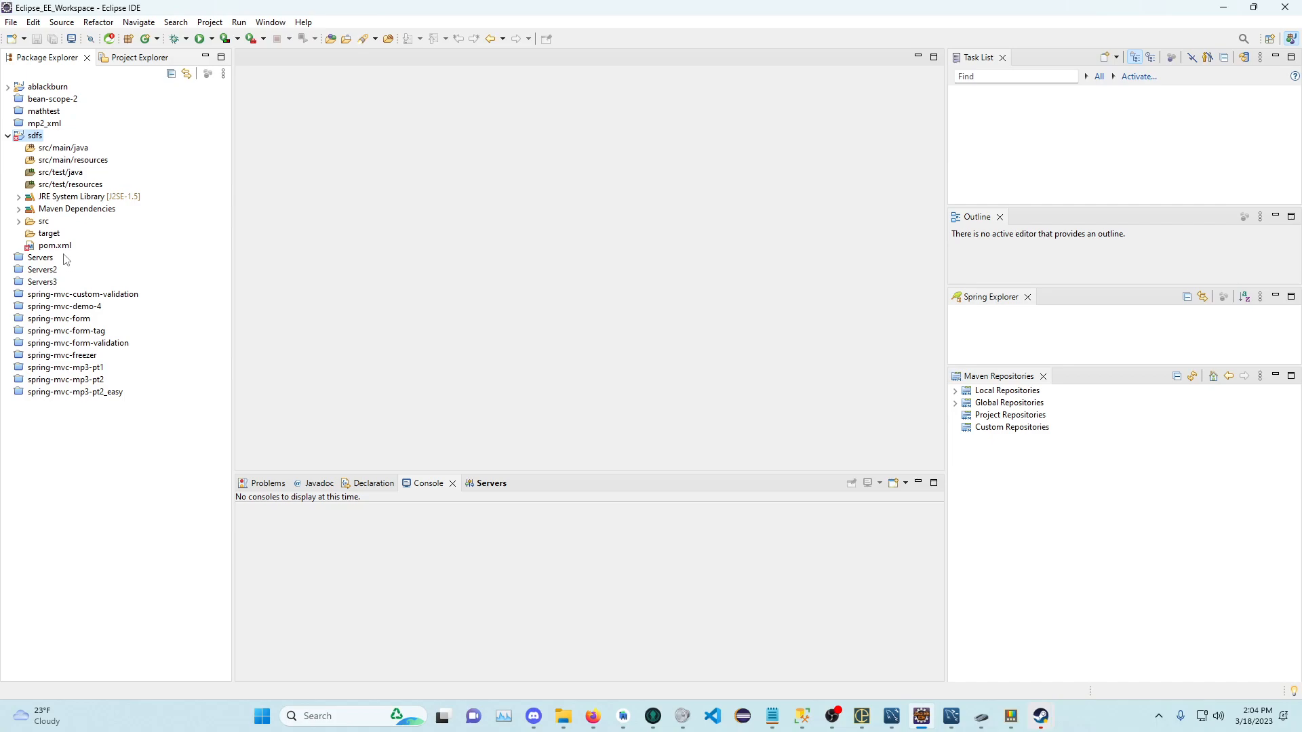
double_click(54, 247)
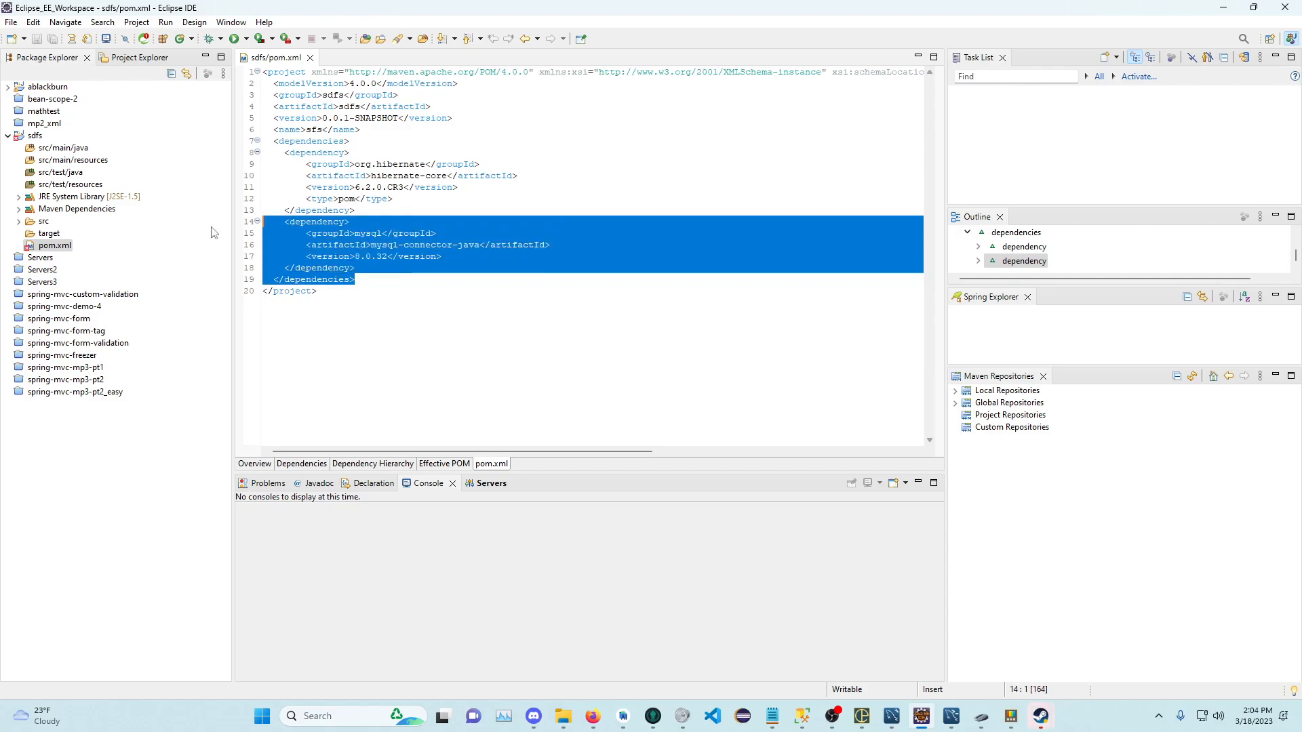
click(354, 267)
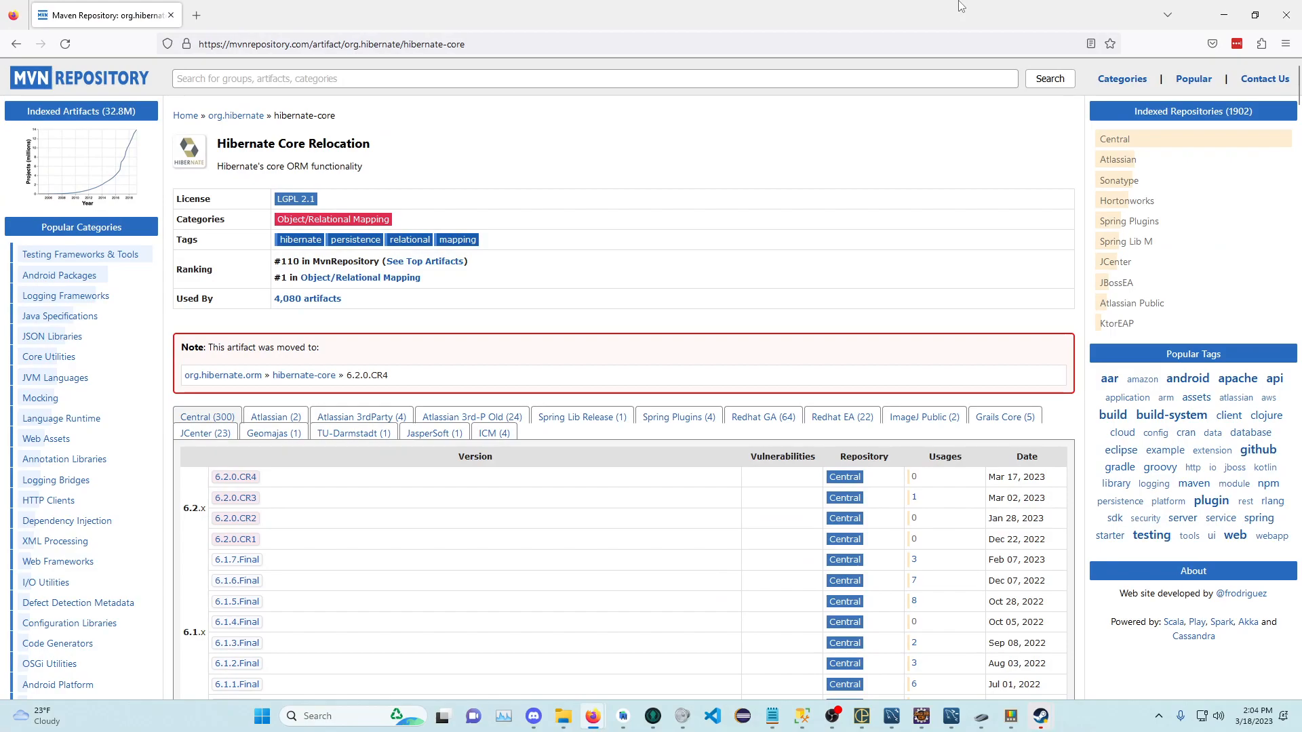
mouse_move(383, 401)
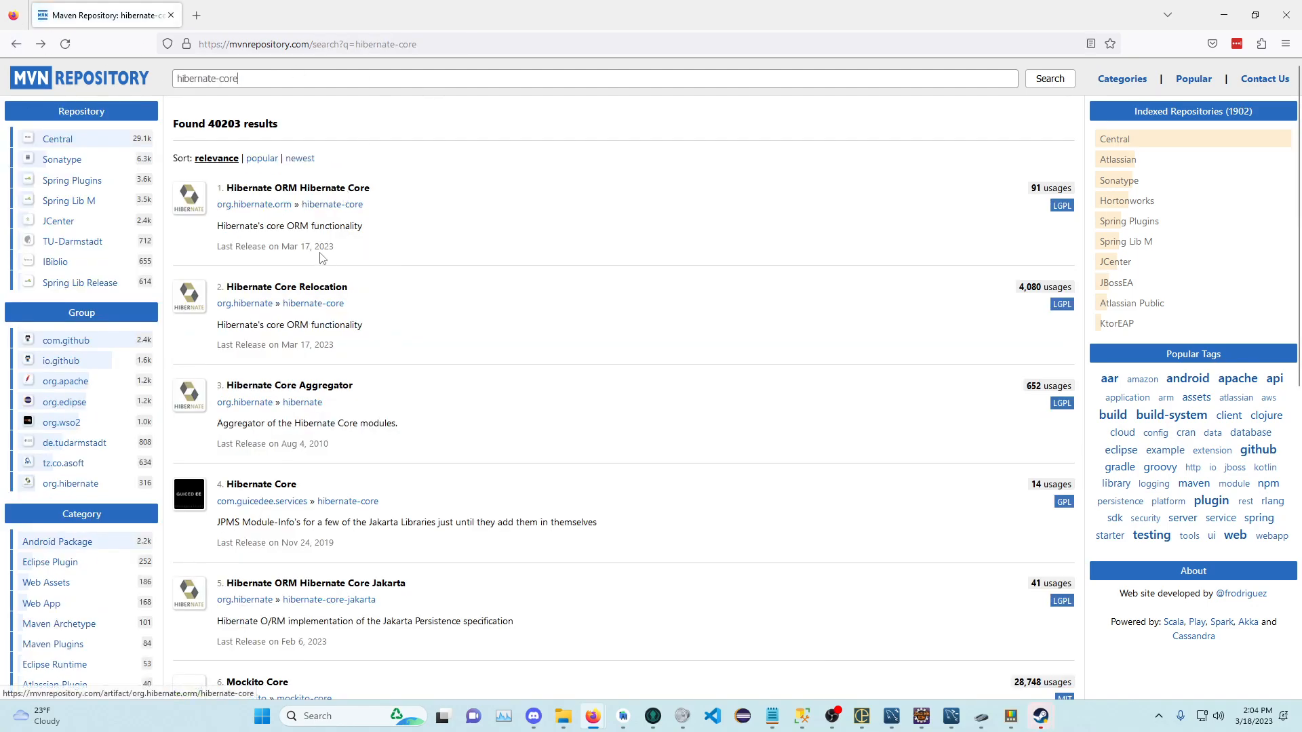
mouse_move(299, 294)
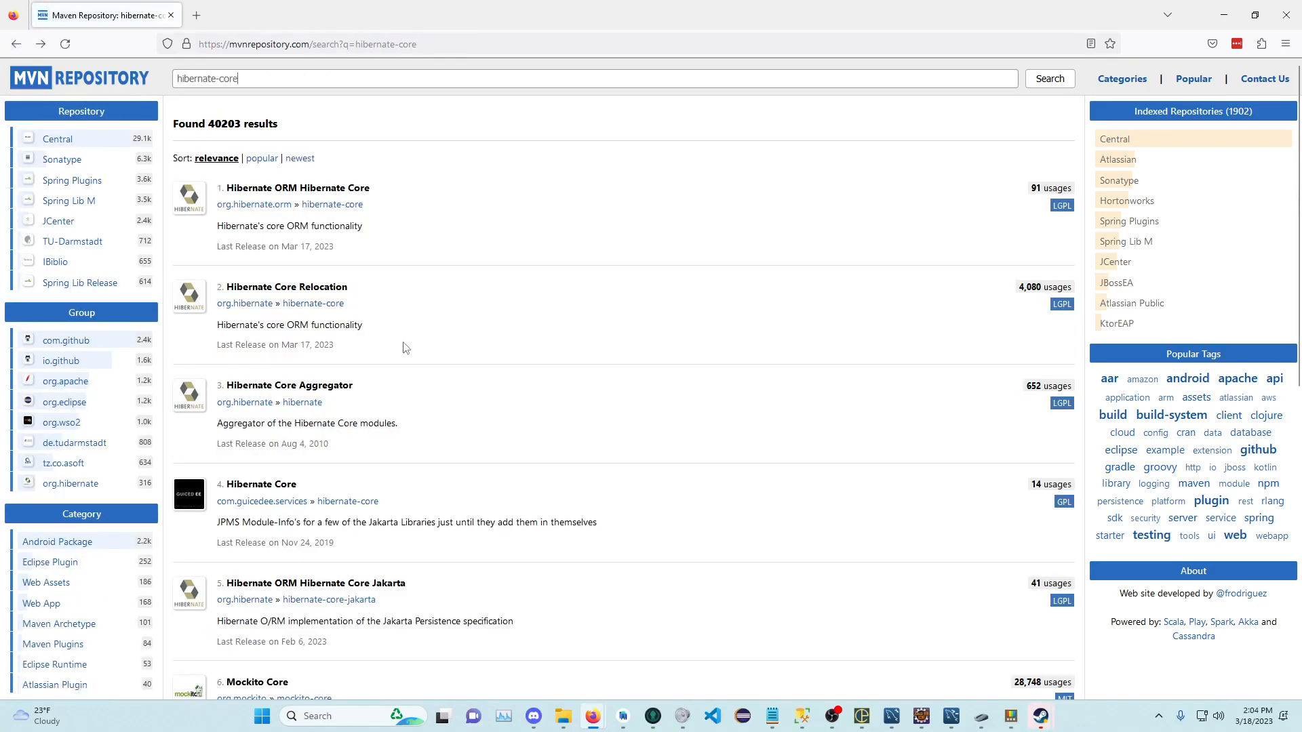
mouse_move(313, 293)
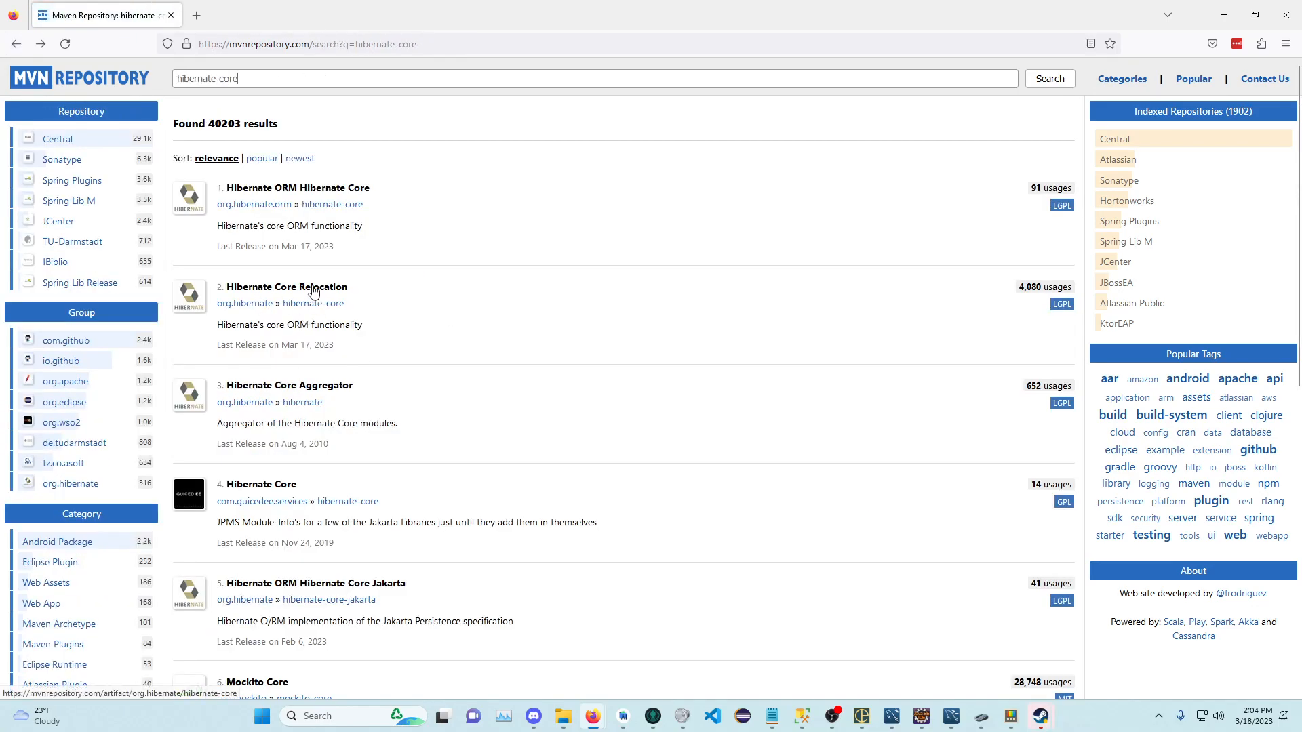
mouse_move(331, 261)
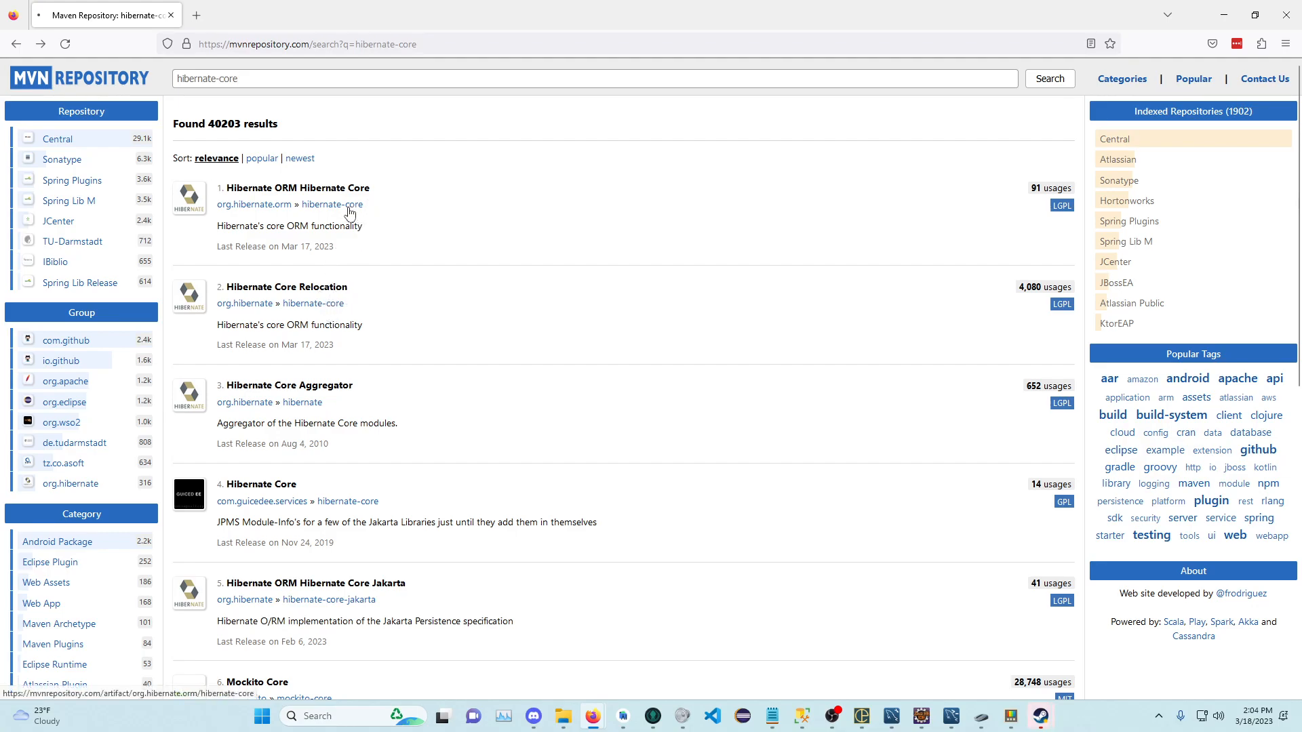
Step: Open the Hibernate ORM Hibernate Core artifact page and a 6.2.0 release-candidate version
click(294, 187)
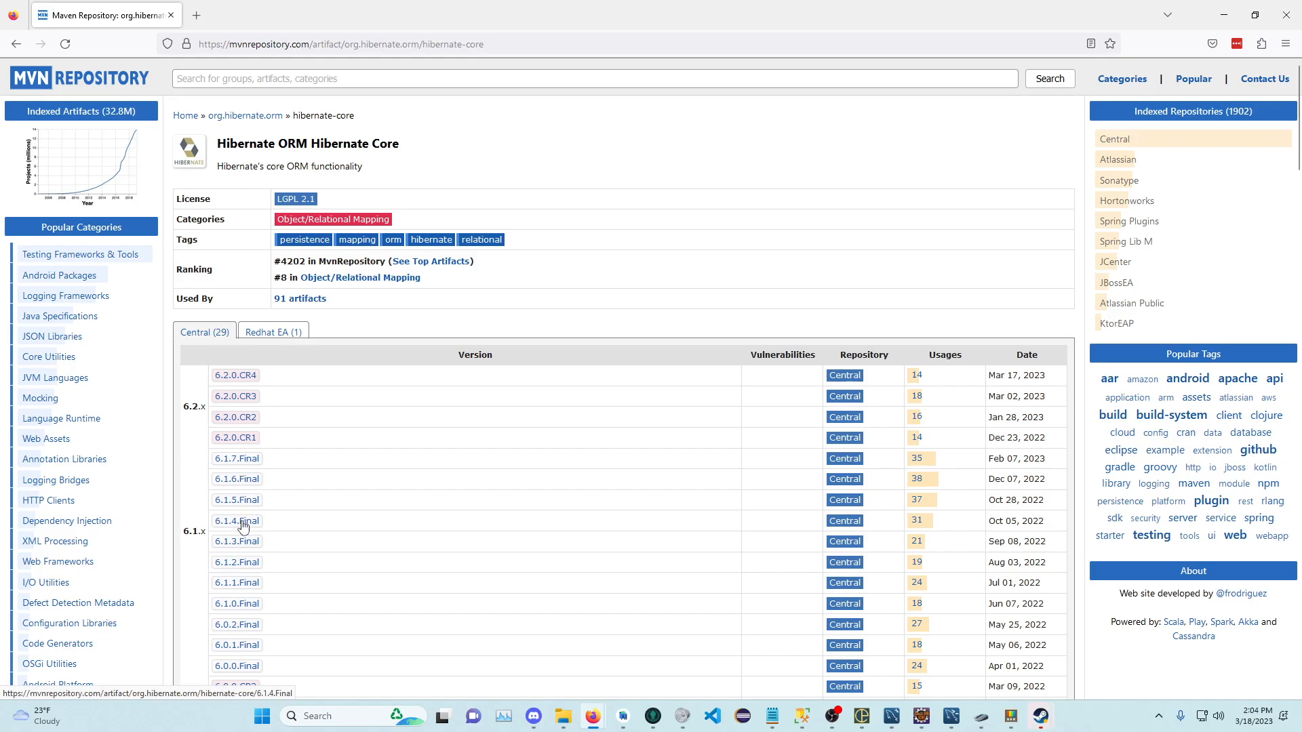
click(341, 44)
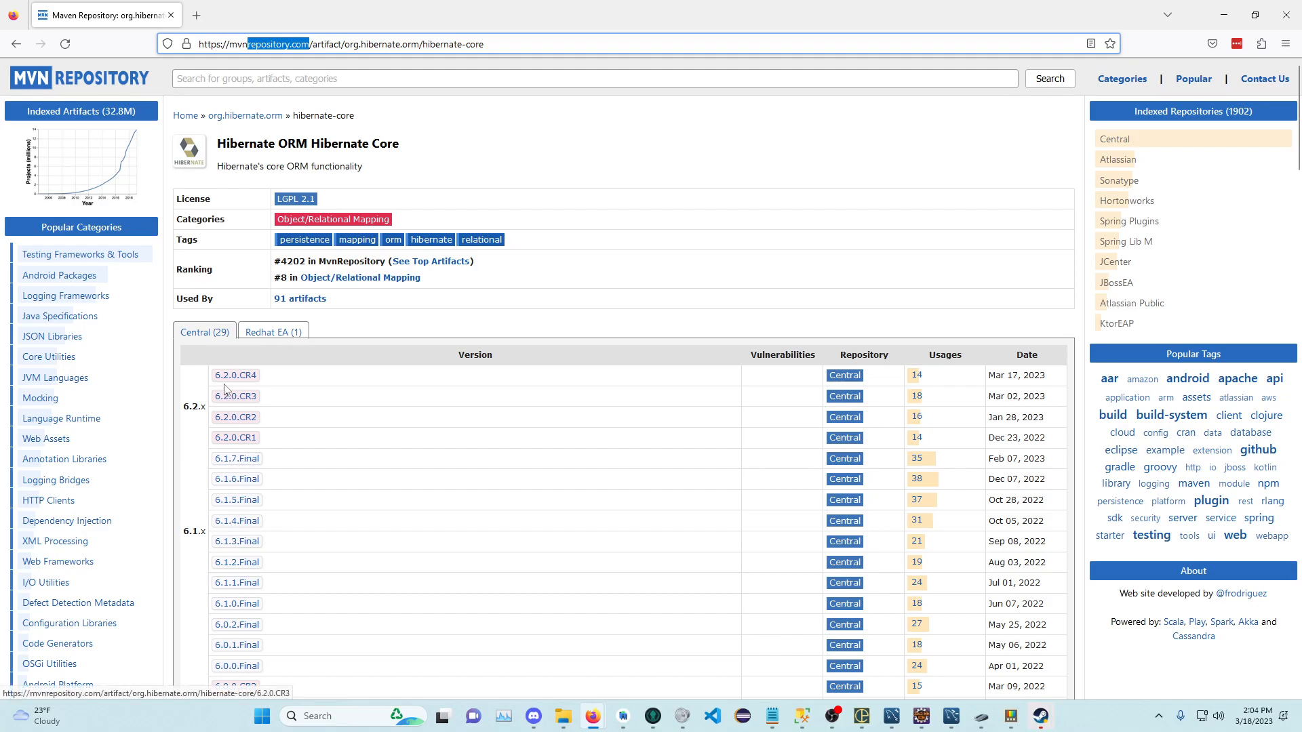
click(234, 374)
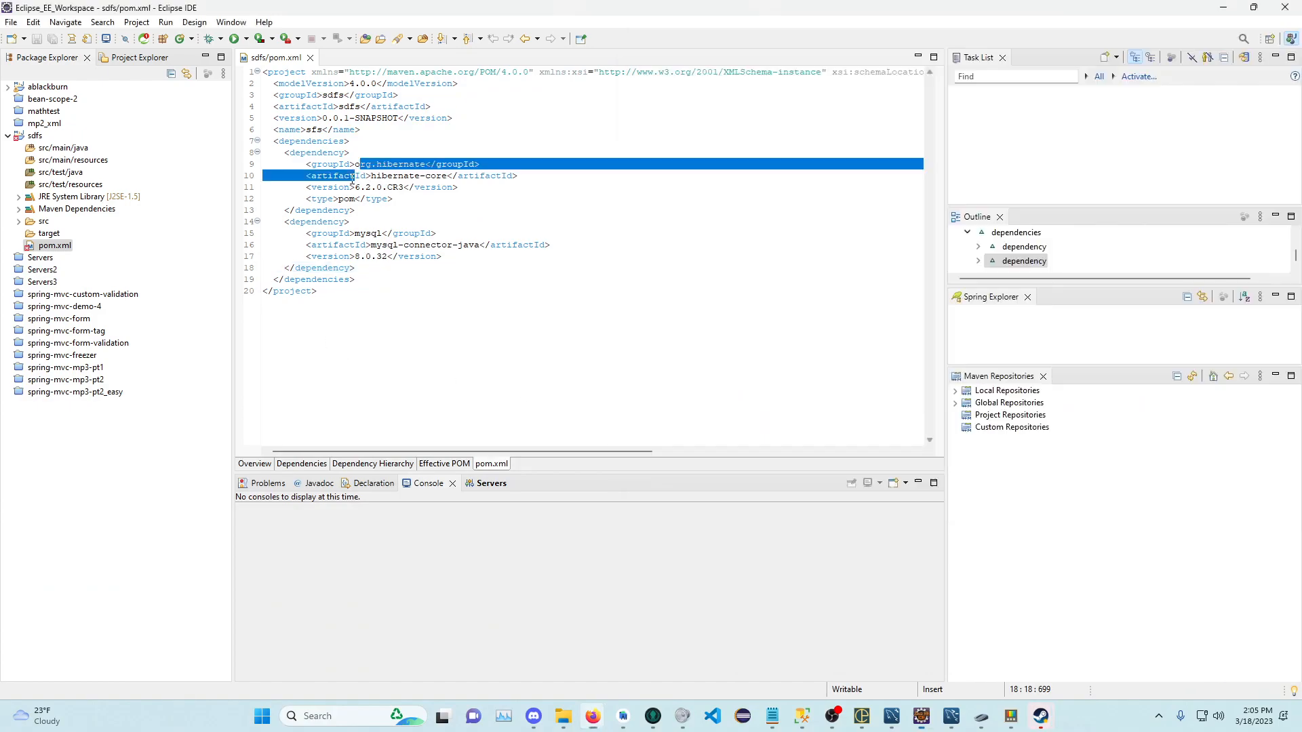
click(328, 175)
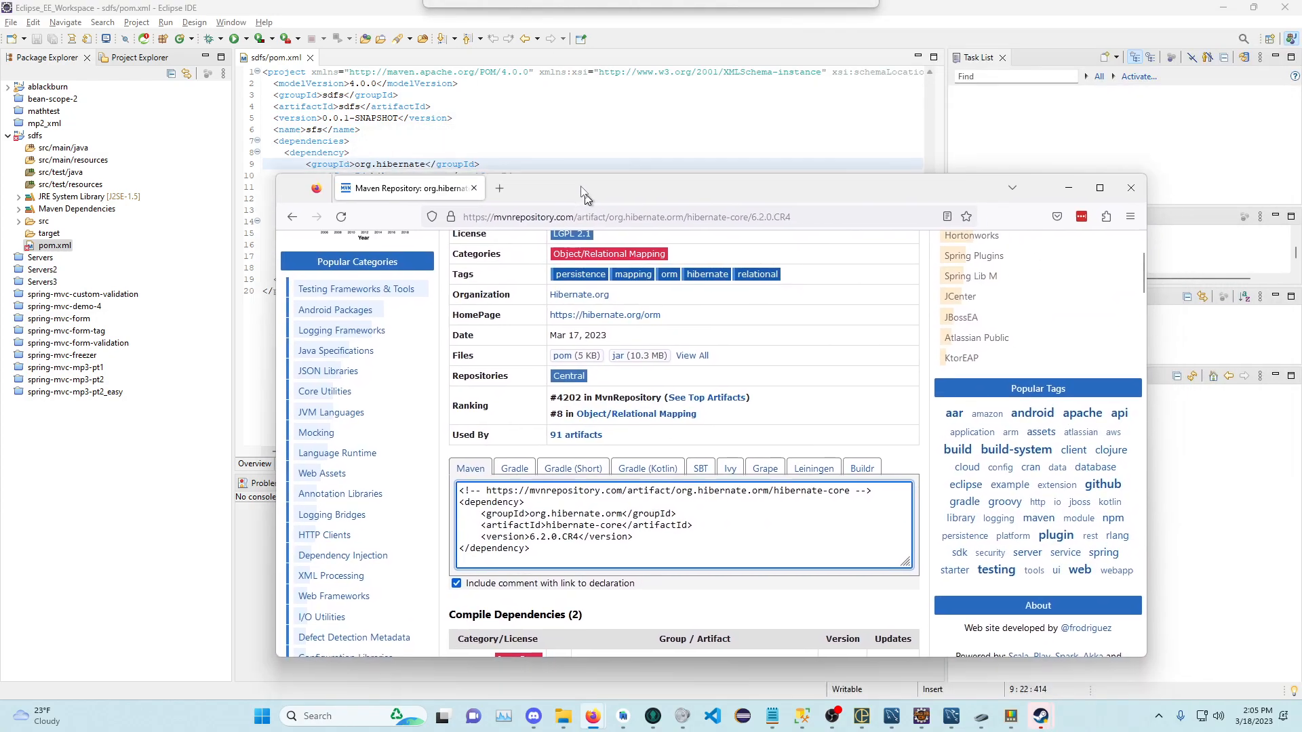
click(1129, 188)
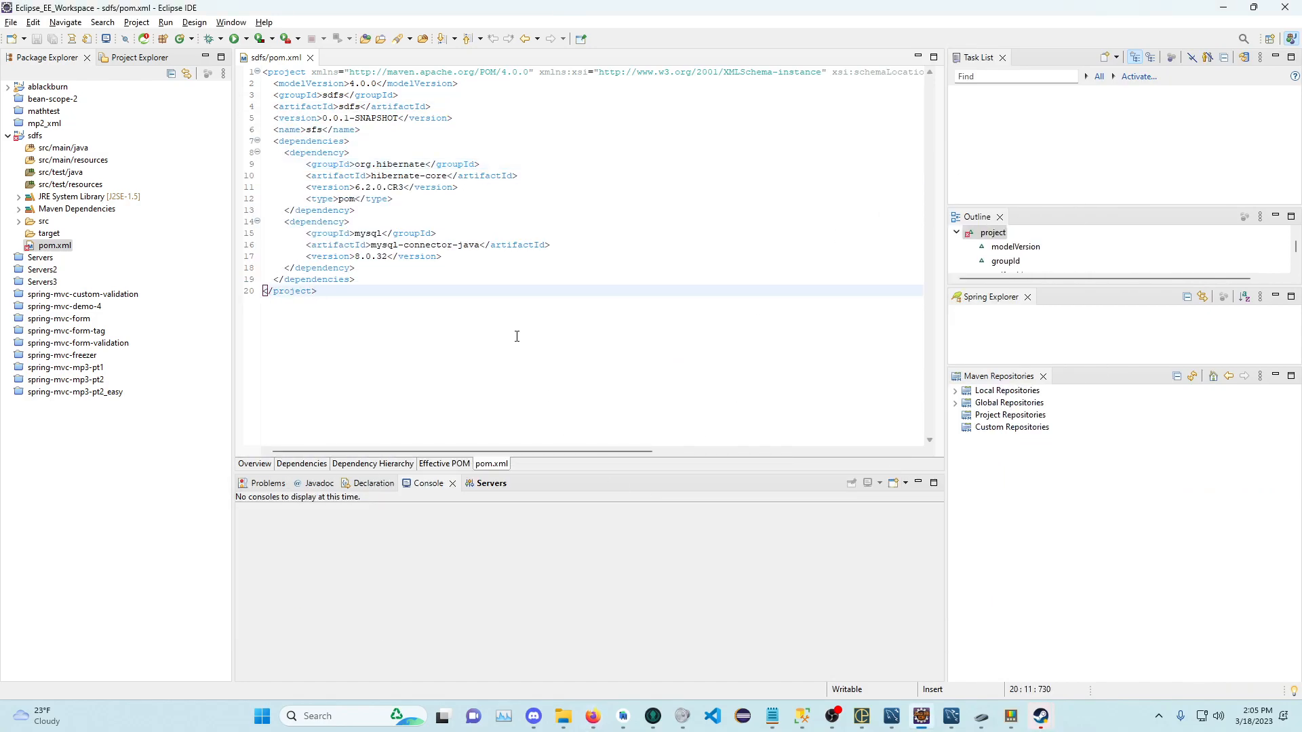
Step: Select the sdfs project in Package Explorer
click(36, 135)
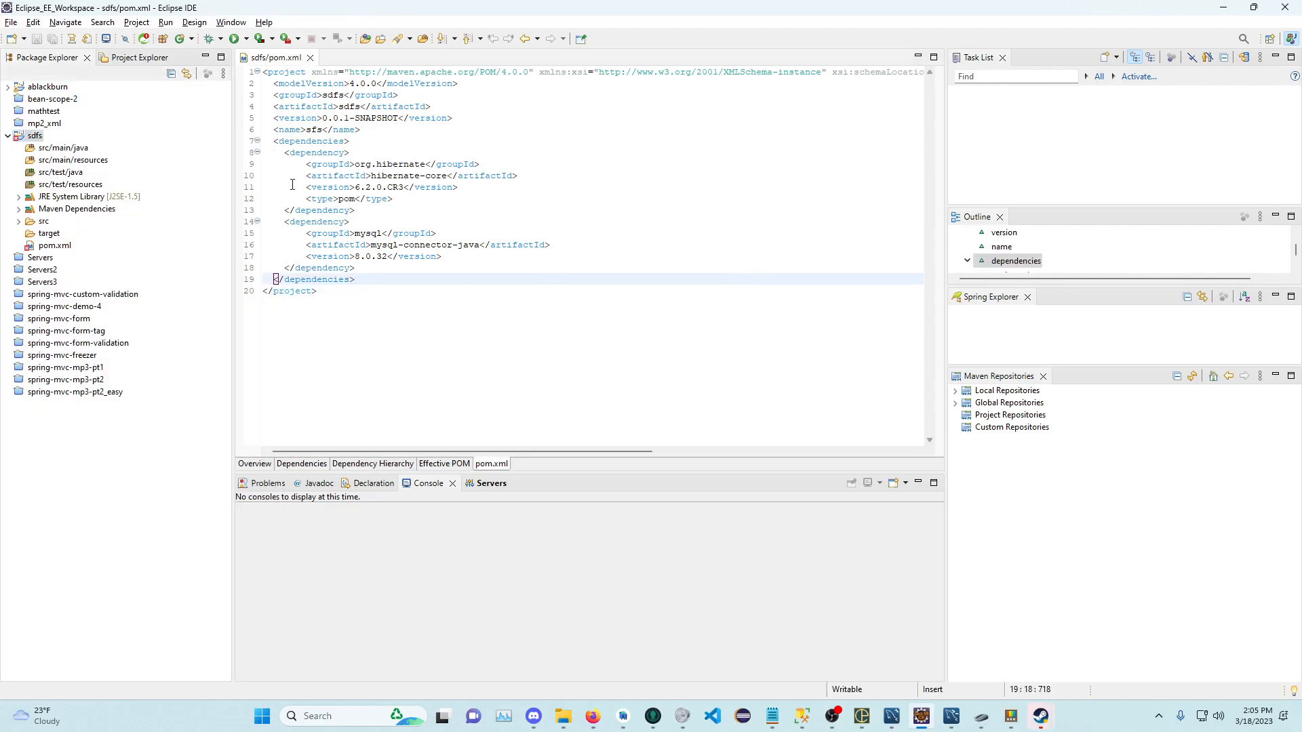
mouse_move(701, 224)
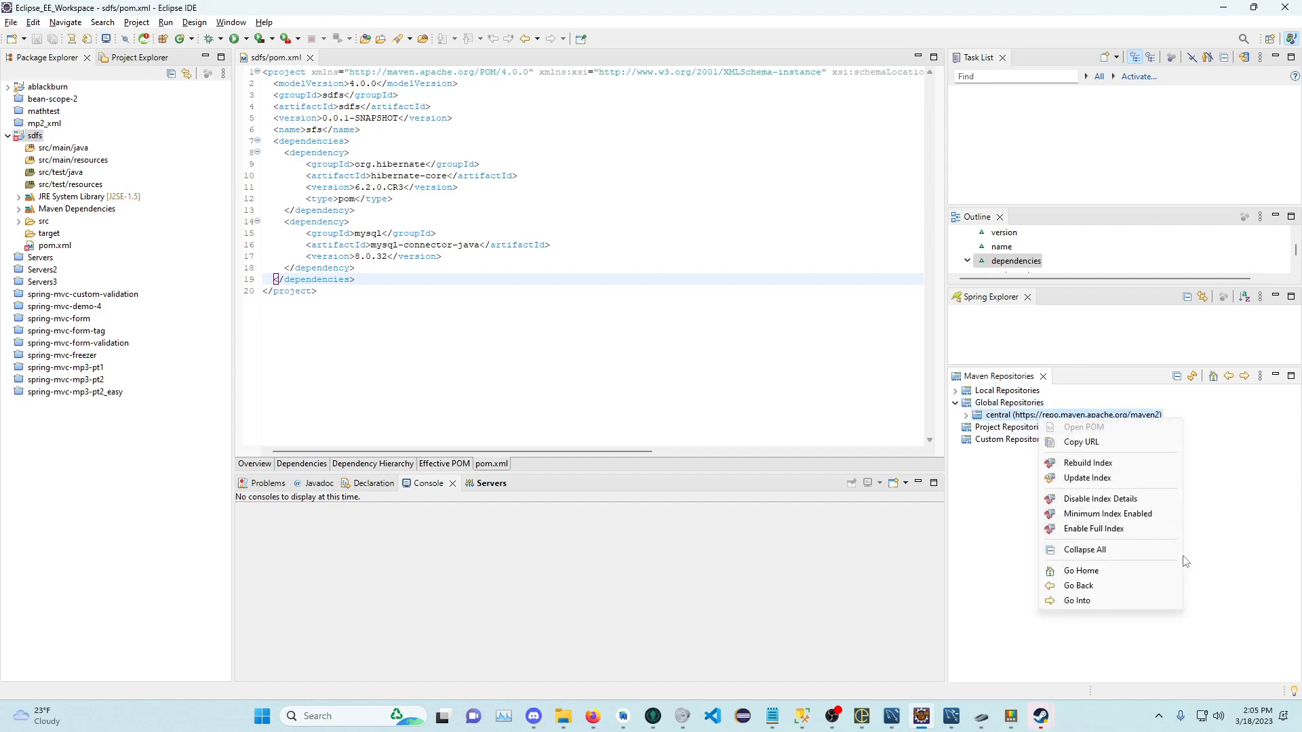
mouse_move(1110, 470)
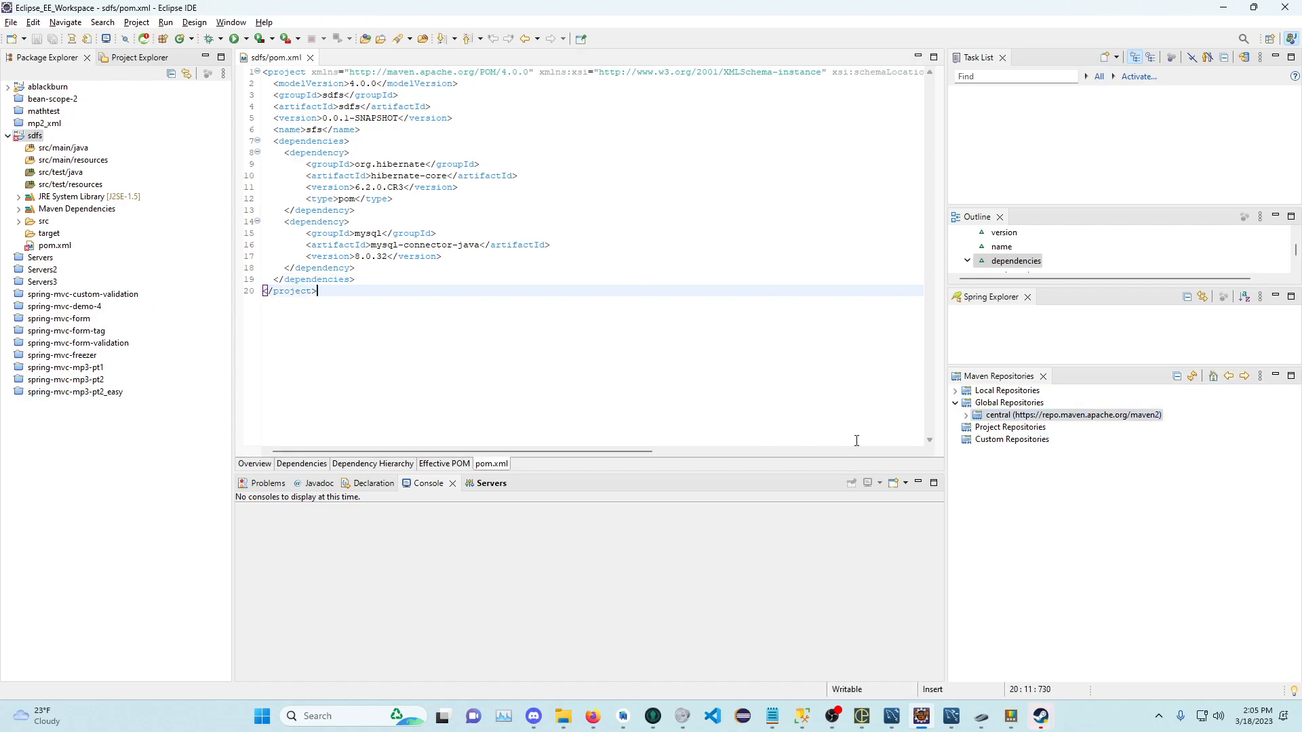
mouse_move(801, 716)
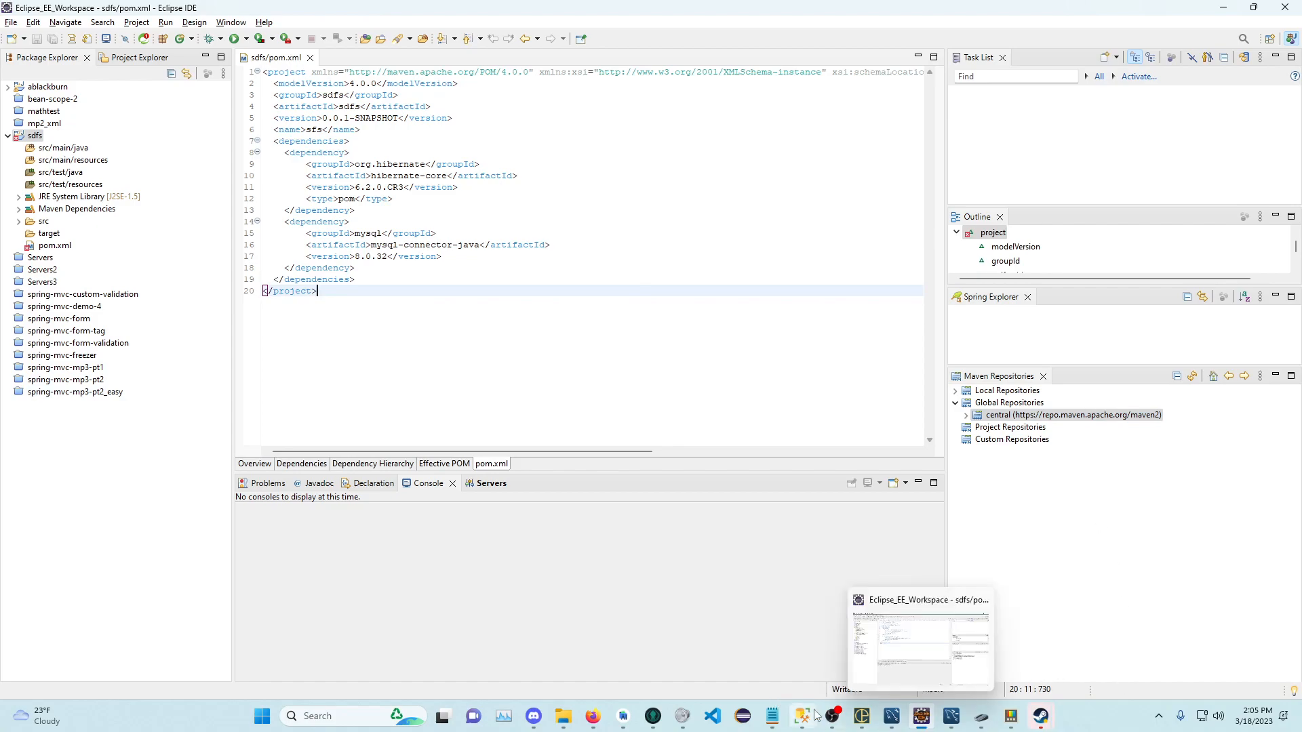